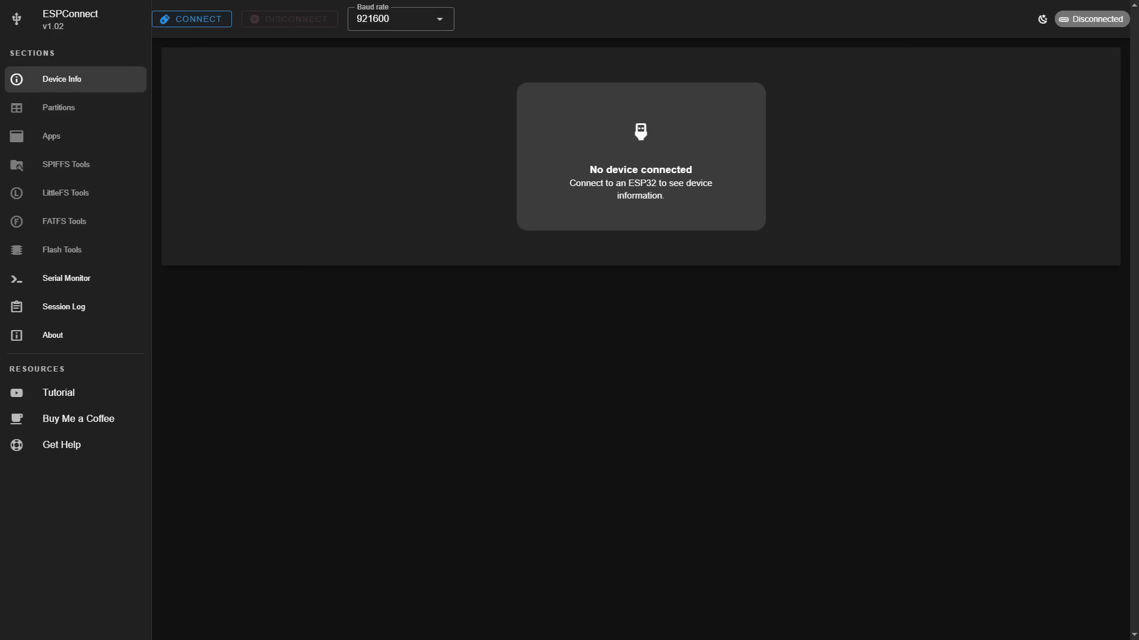
Step: Connect ESPConnect to the ESP32 board through the USB Serial (COM4) port
click(191, 18)
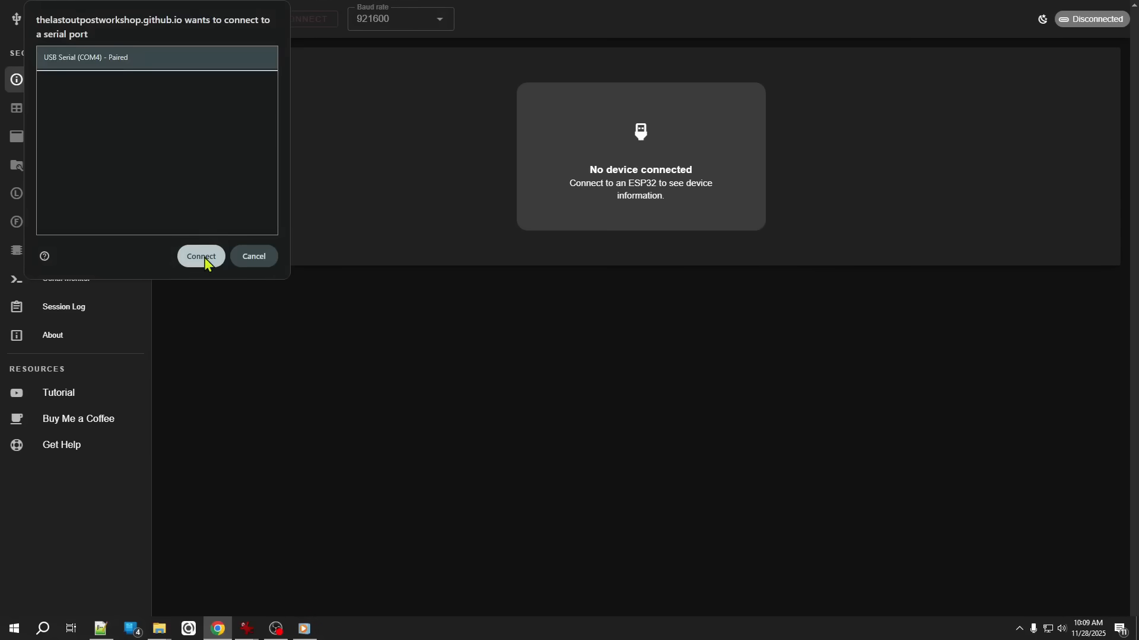
click(200, 256)
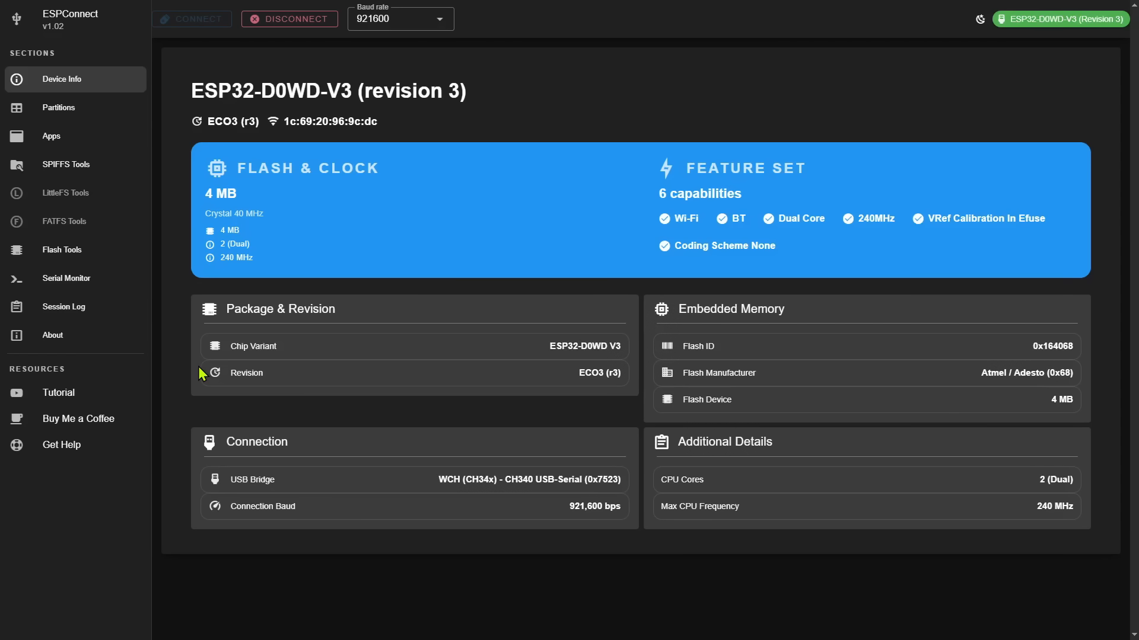
mouse_move(263, 166)
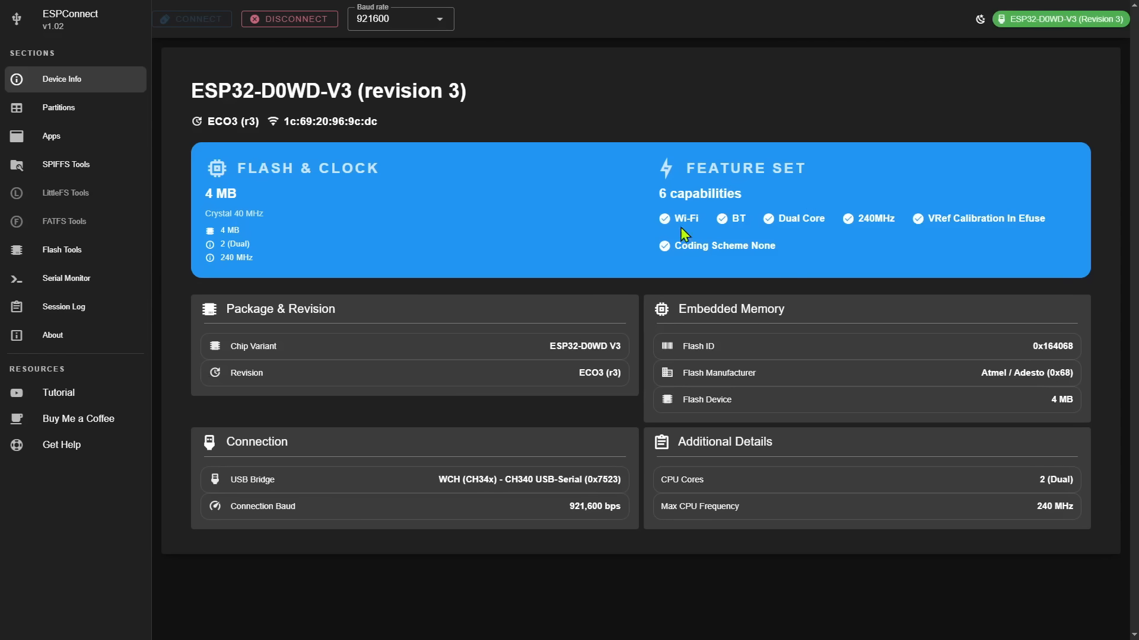
mouse_move(434, 302)
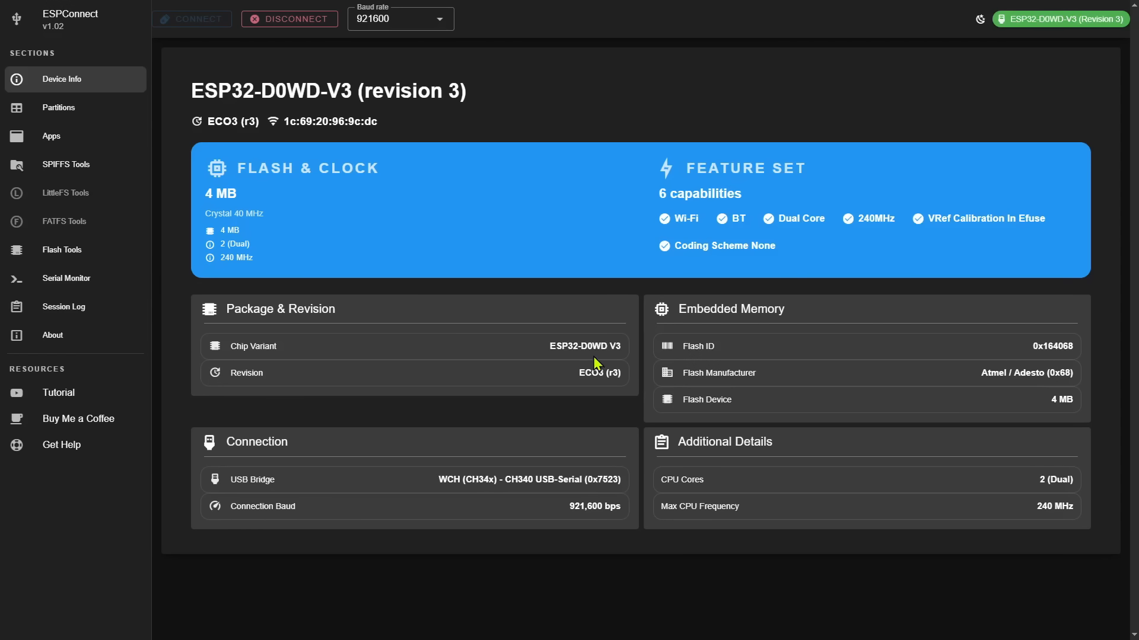
mouse_move(589, 392)
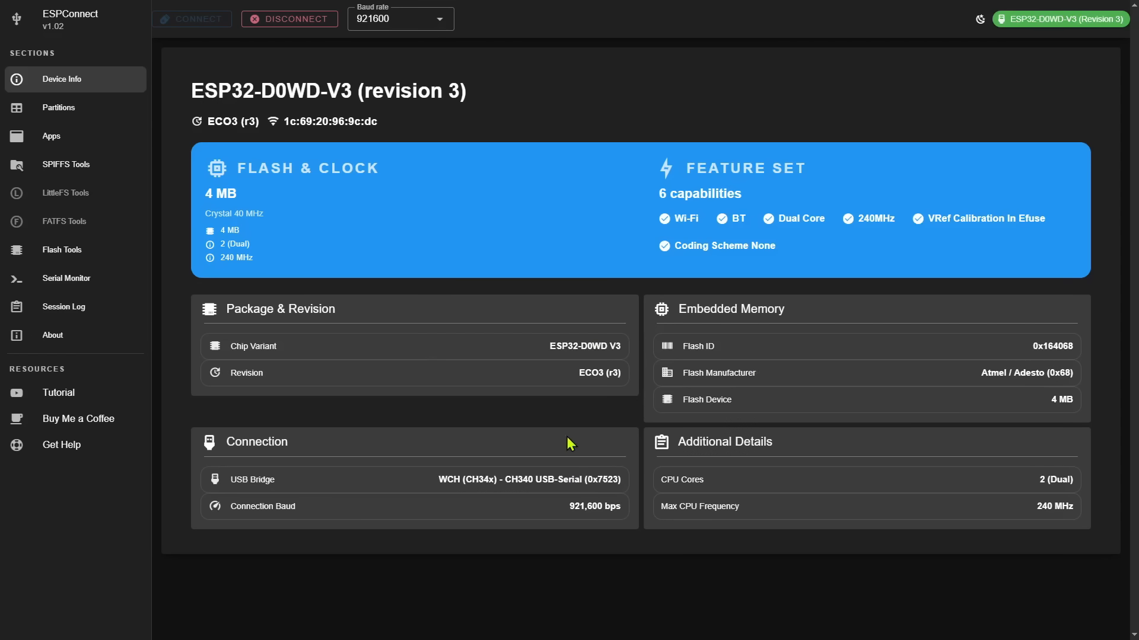
mouse_move(515, 497)
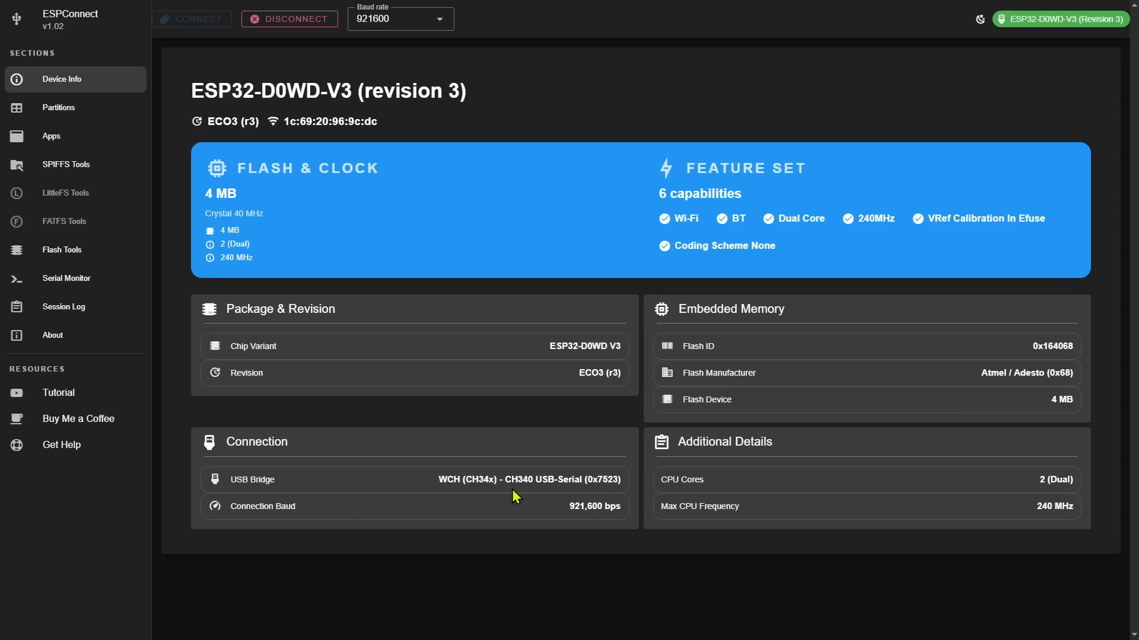
mouse_move(530, 494)
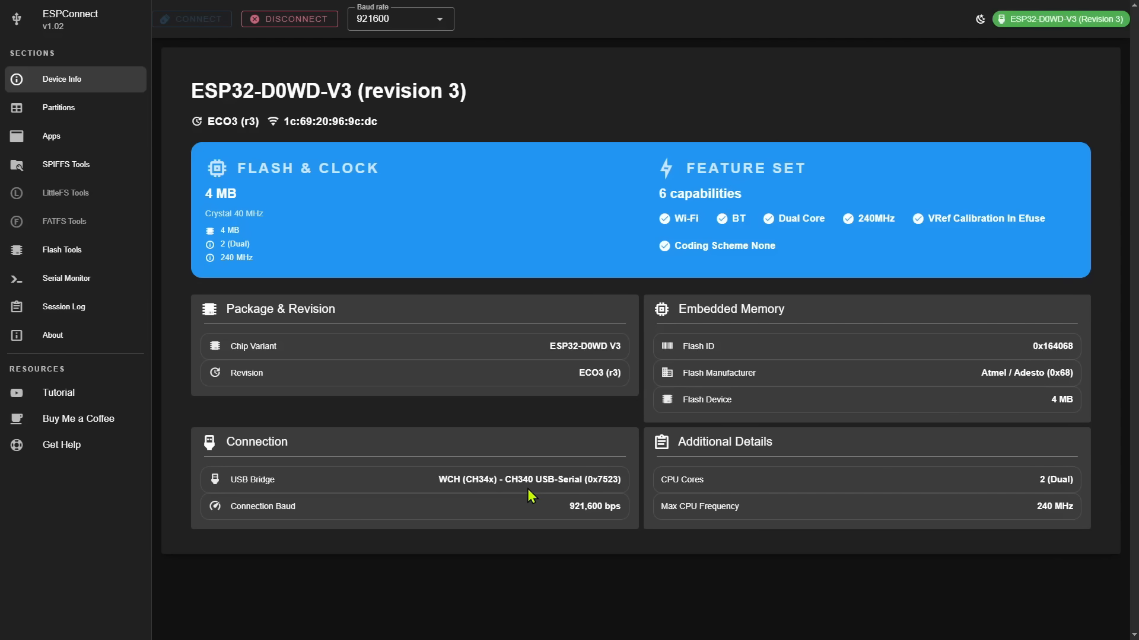
mouse_move(844, 546)
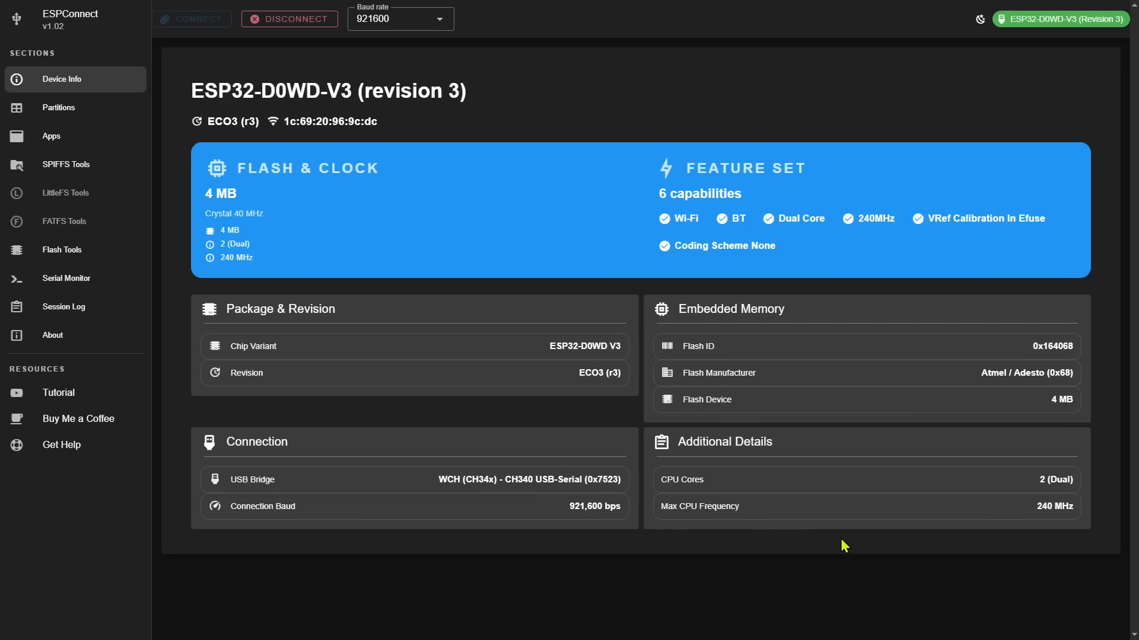
mouse_move(861, 571)
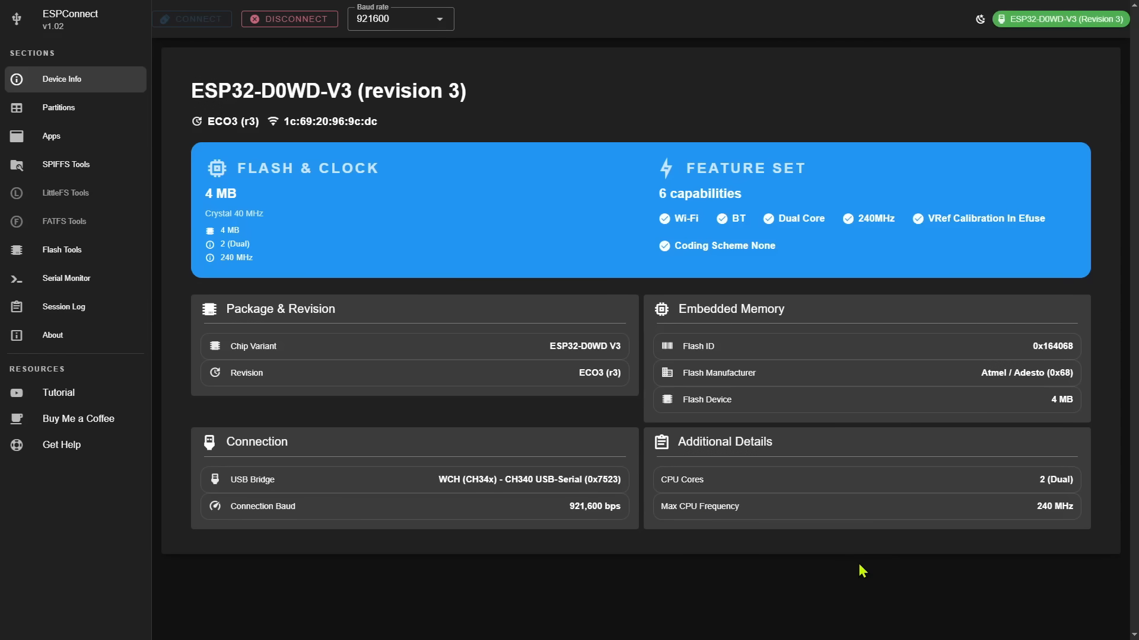
mouse_move(547, 434)
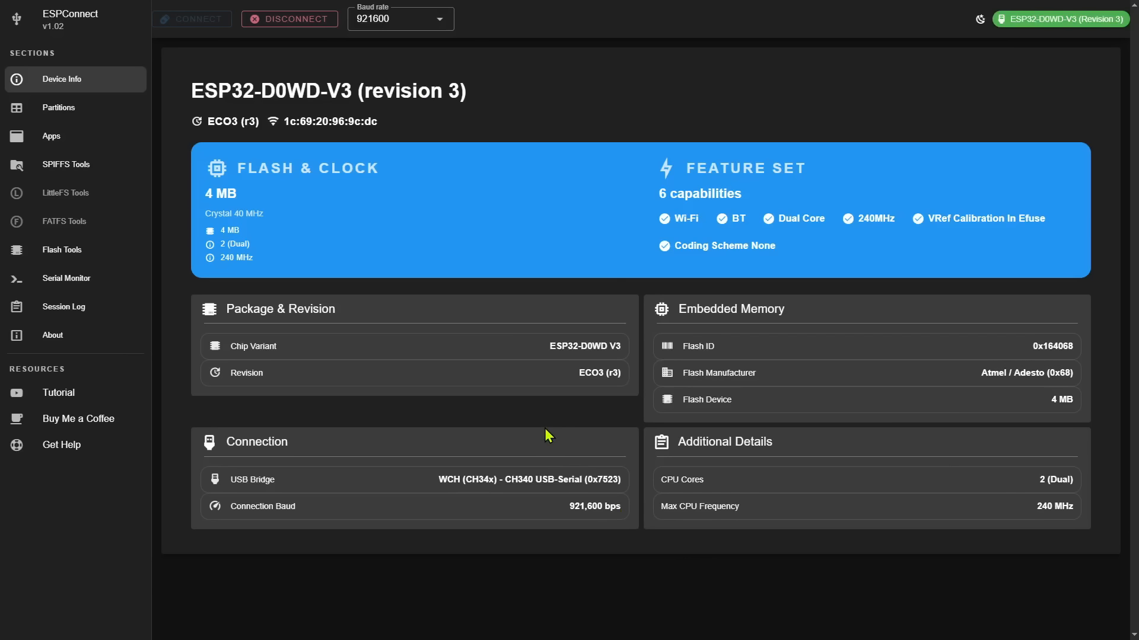
mouse_move(324, 138)
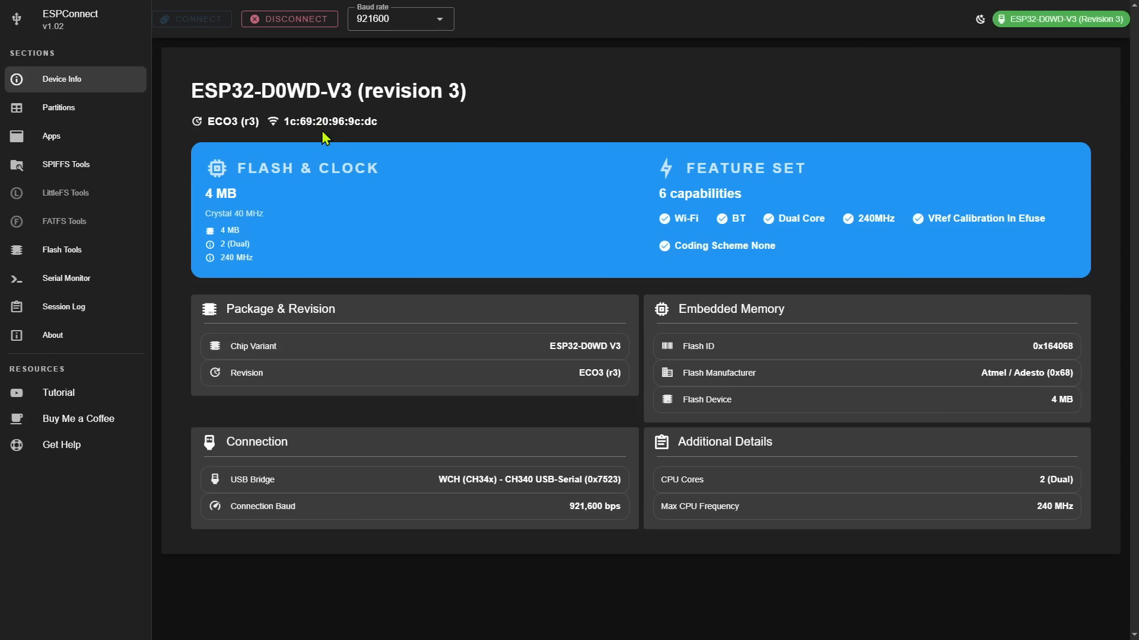
mouse_move(312, 153)
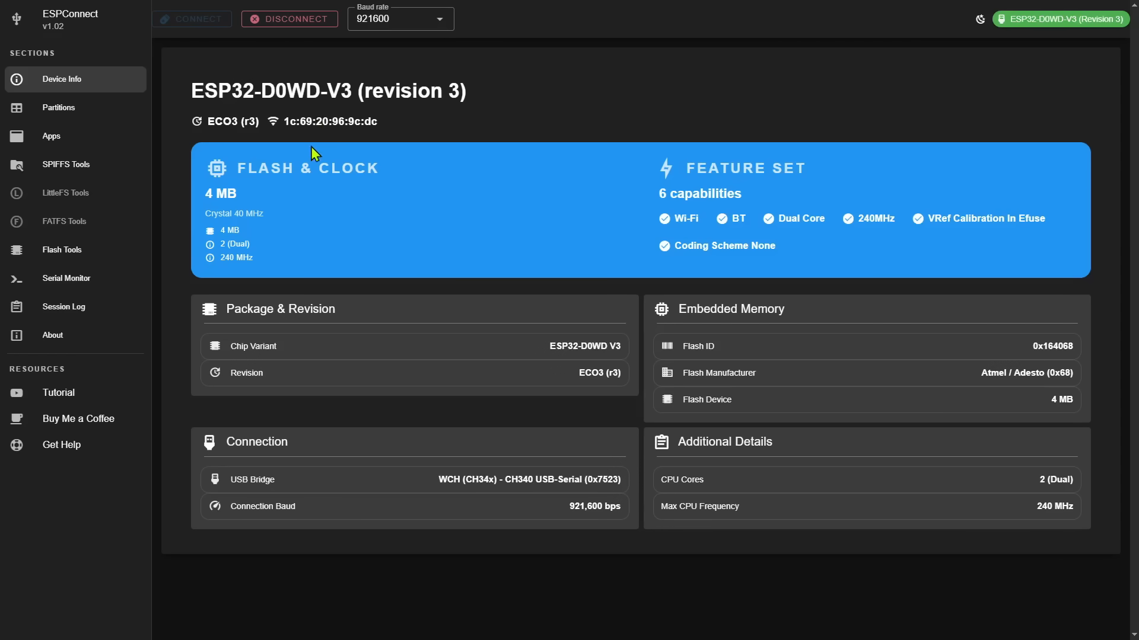
Step: Open Partitions to view the 4 MB flash layout and its offsets
click(60, 107)
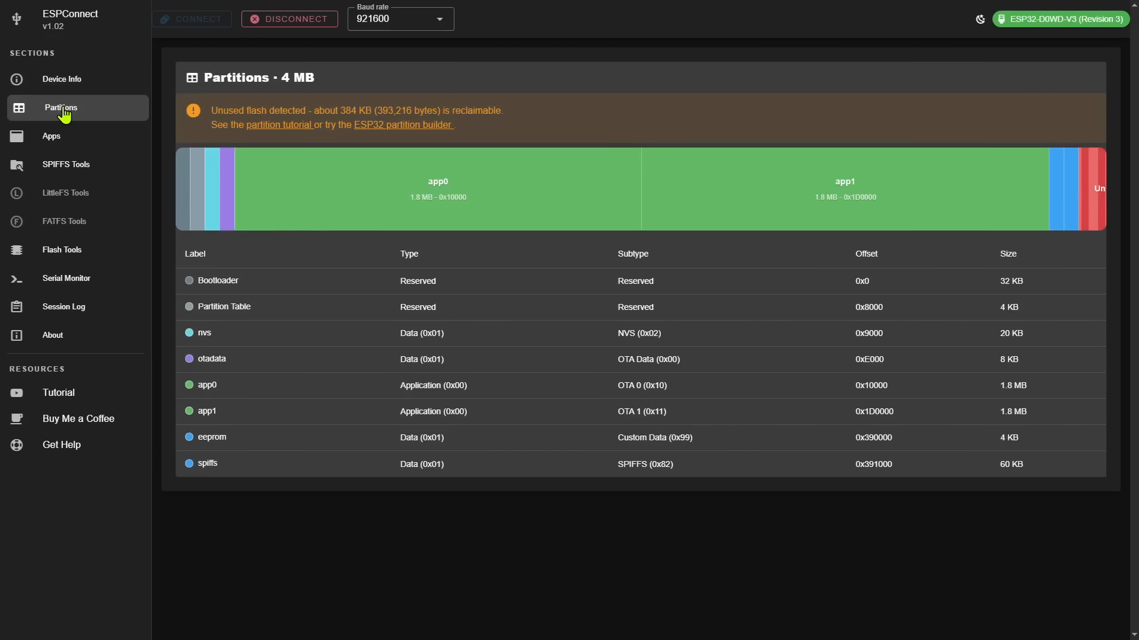
mouse_move(231, 211)
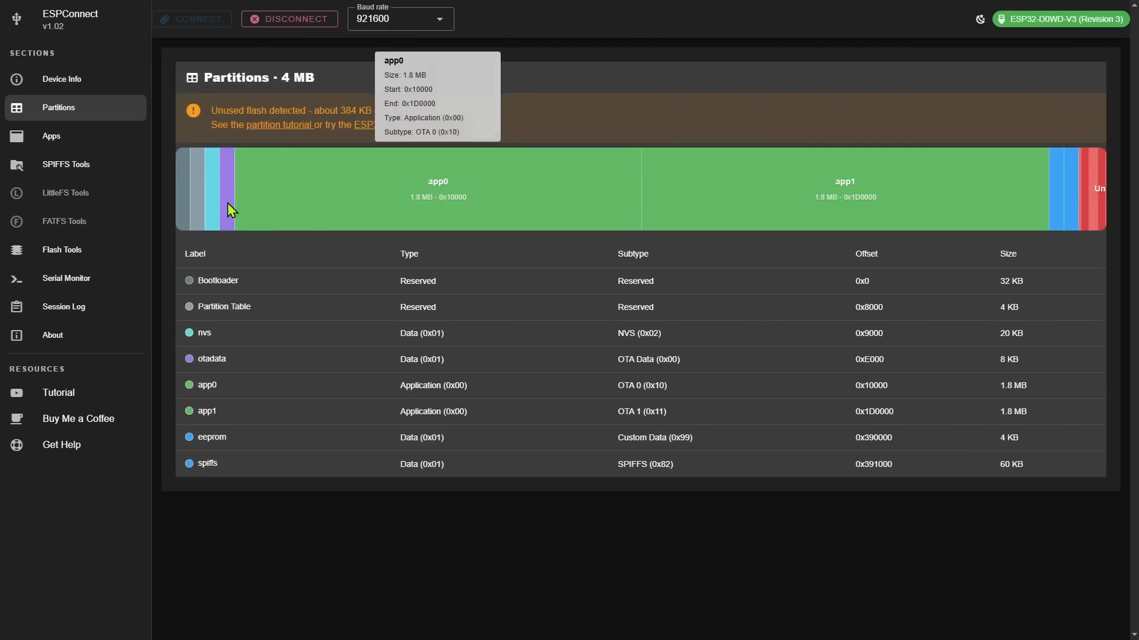
mouse_move(768, 424)
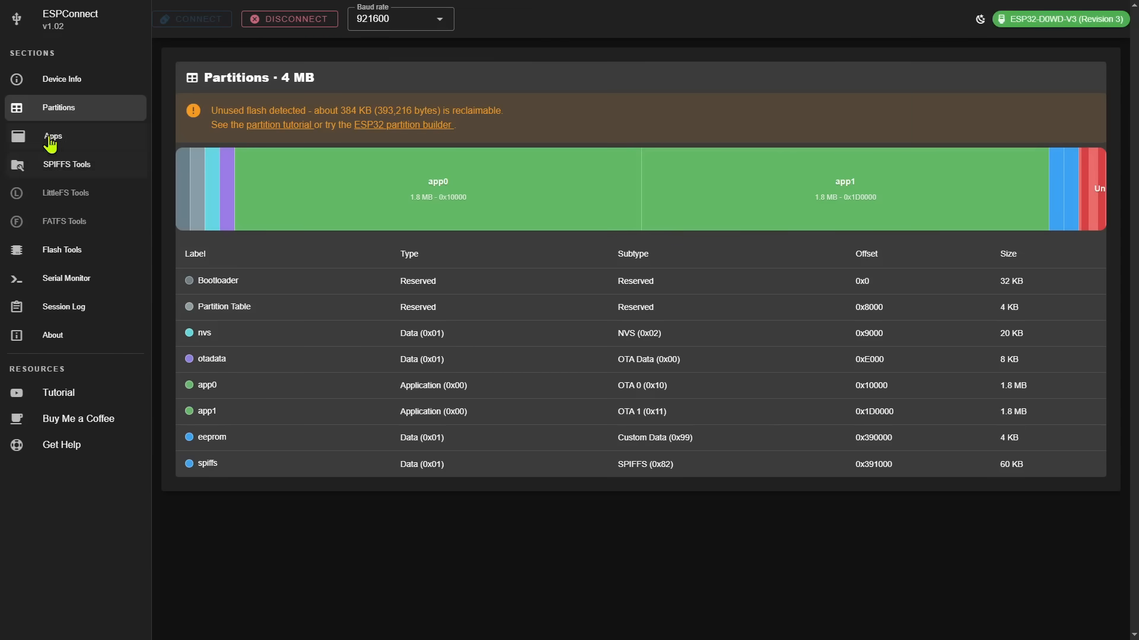
Step: Open Apps to view the app0 and app1 firmware images and the active slot
click(52, 136)
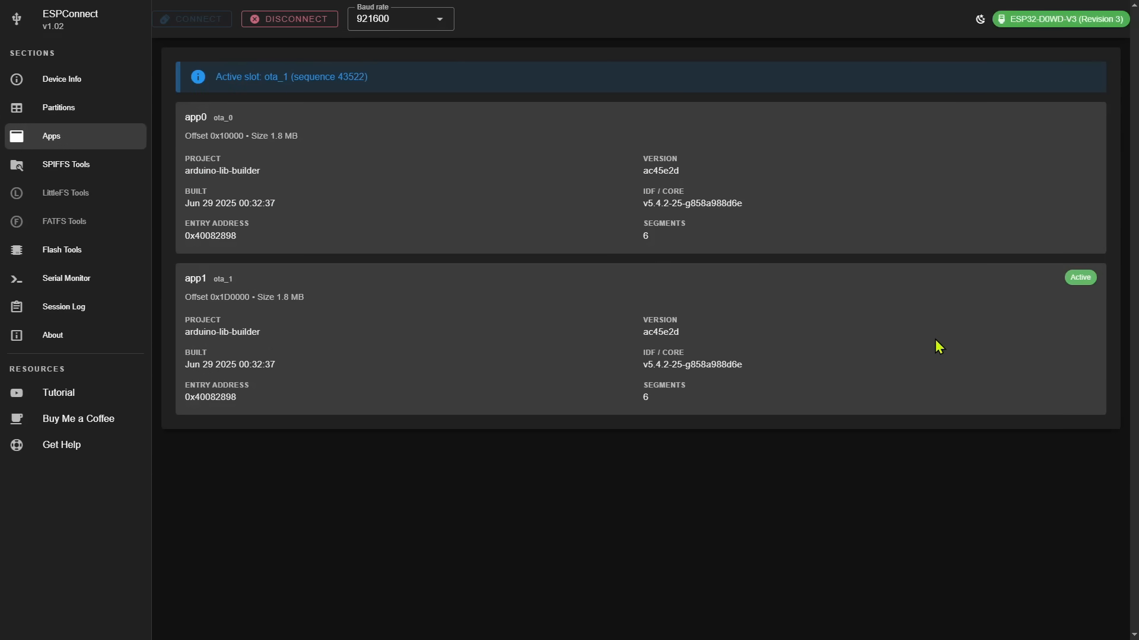
mouse_move(274, 205)
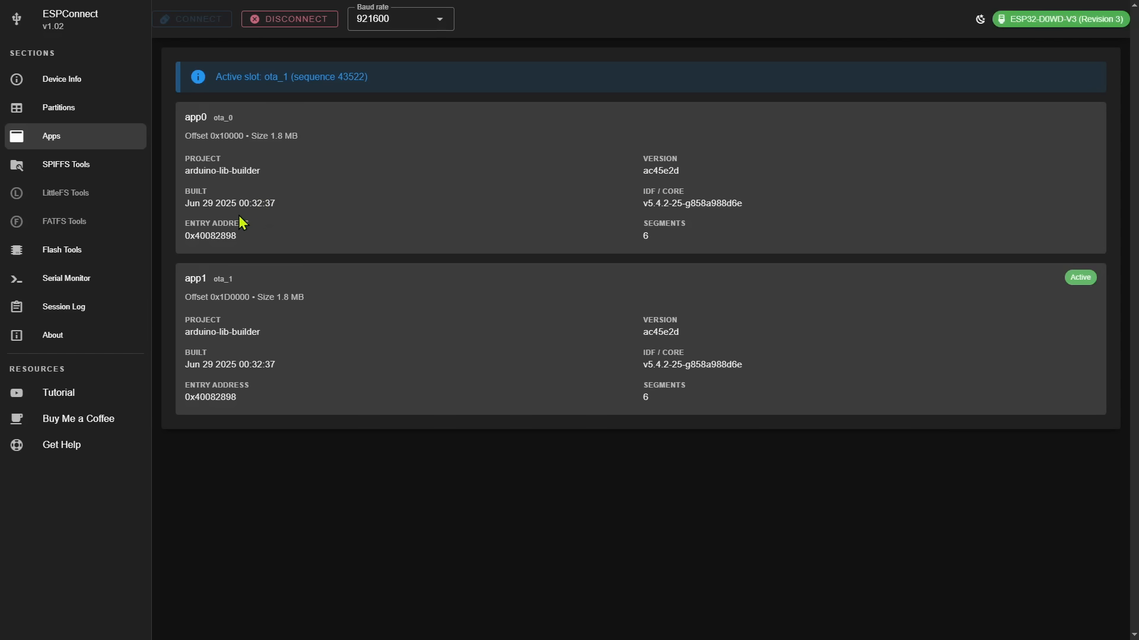
mouse_move(108, 189)
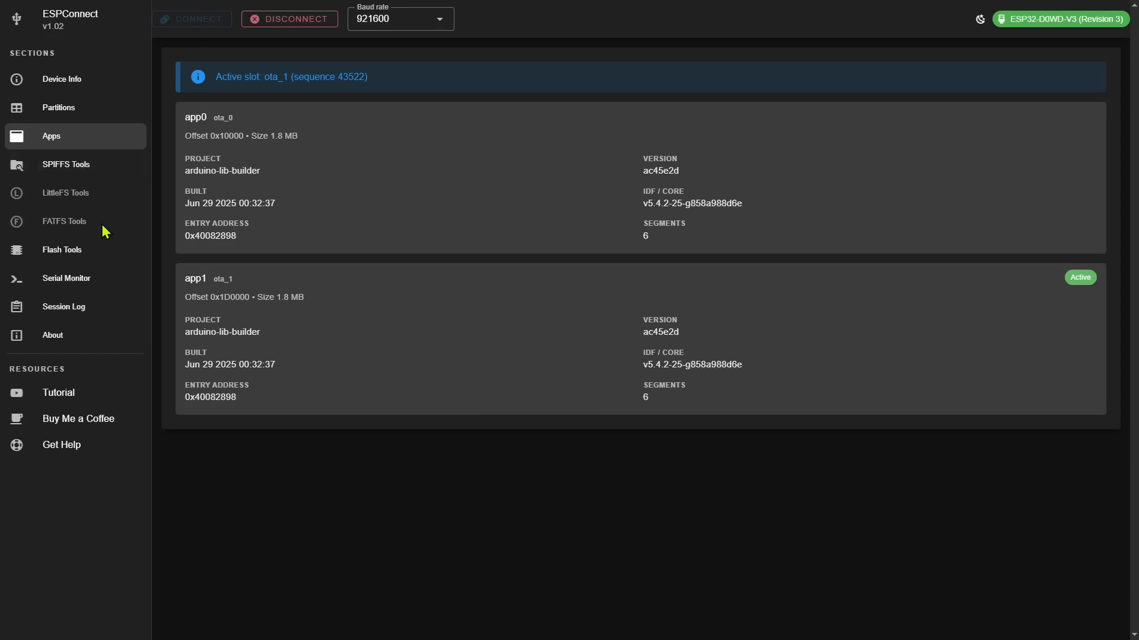
Step: Open SPIFFS Tools to view the empty 60 KB spiffs partition
click(66, 164)
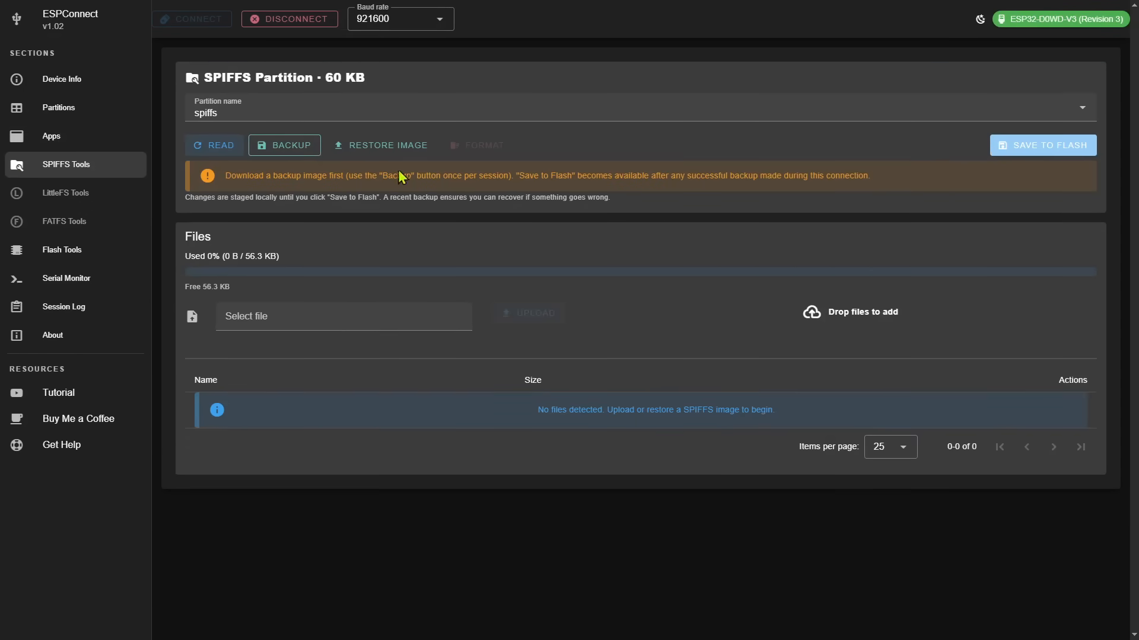
mouse_move(436, 173)
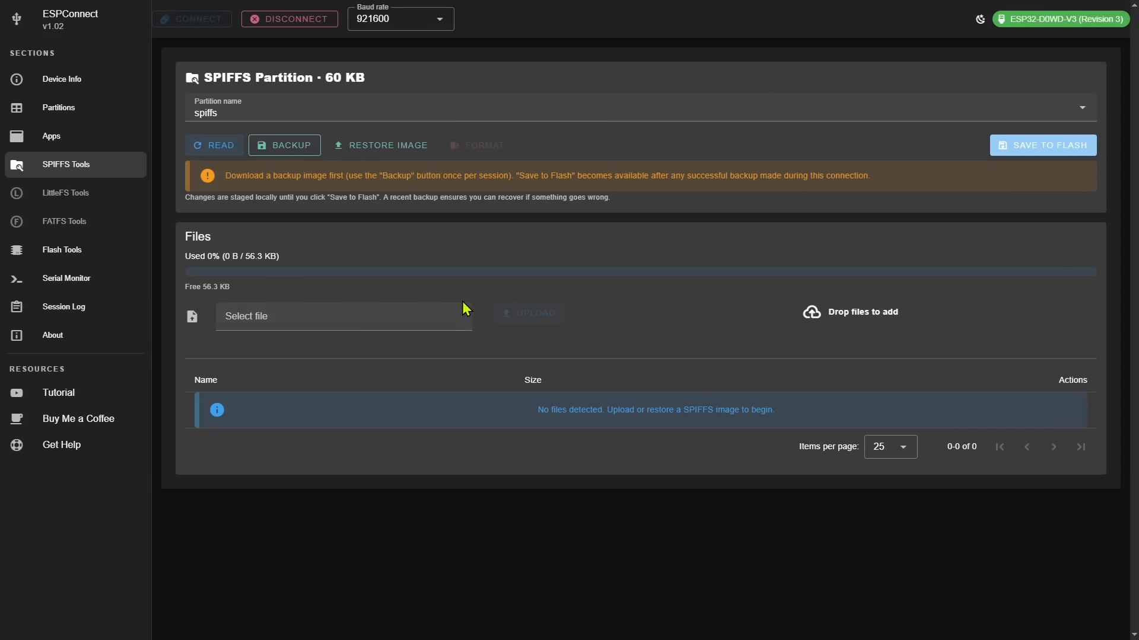
mouse_move(466, 271)
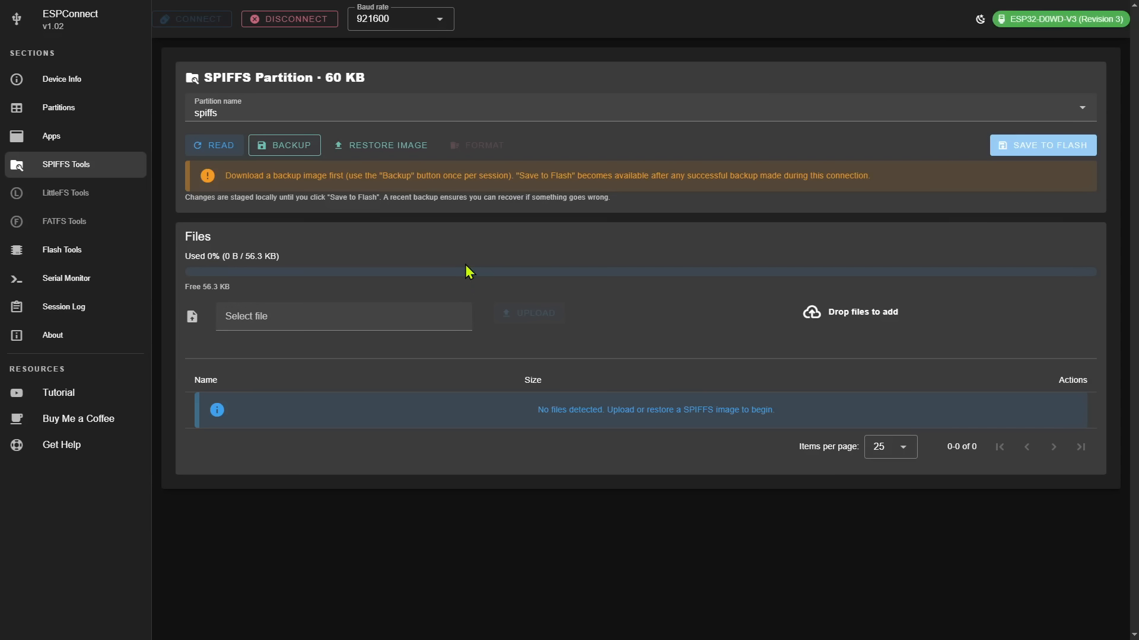
mouse_move(511, 284)
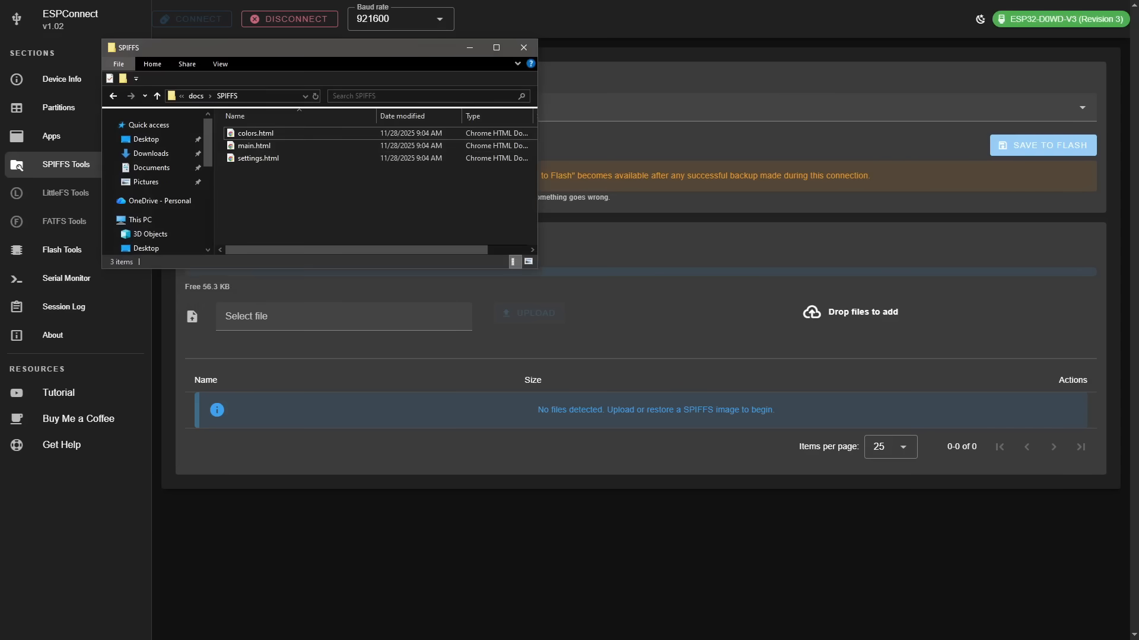
mouse_move(270, 136)
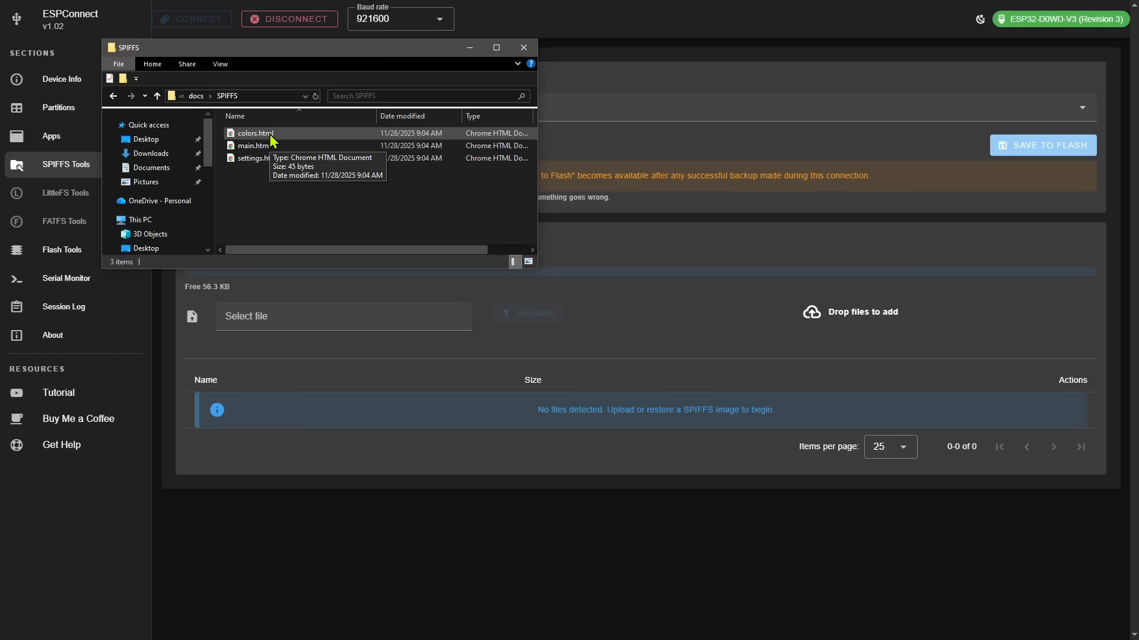
Step: Drag colors.html, main.html and settings.html from File Explorer into the SPIFFS drop area
click(253, 133)
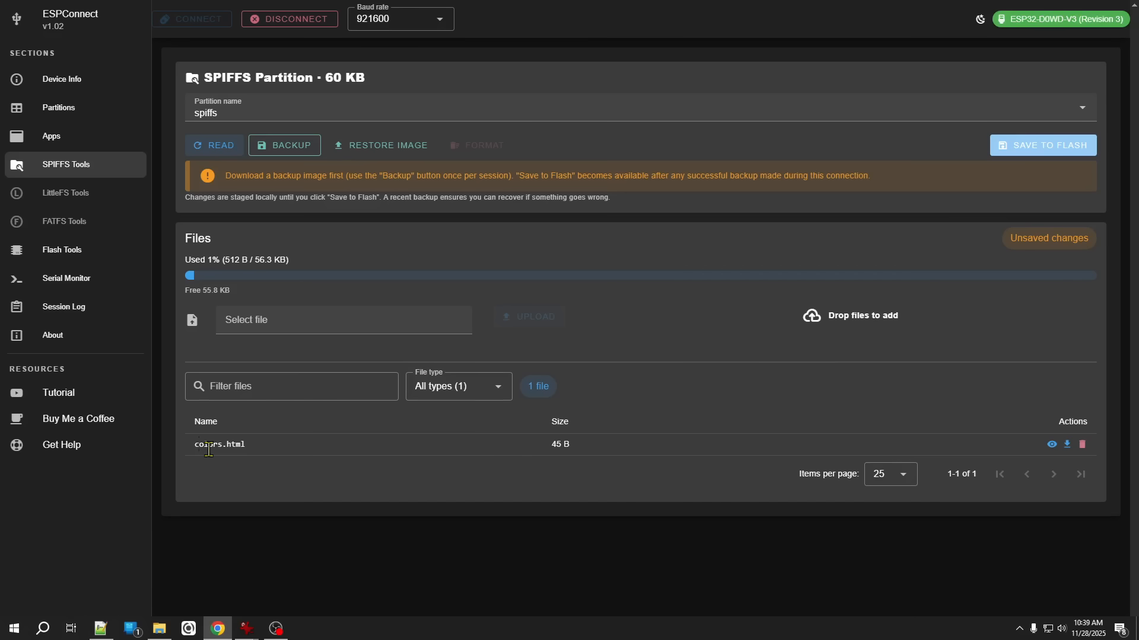
drag(254, 145, 760, 366)
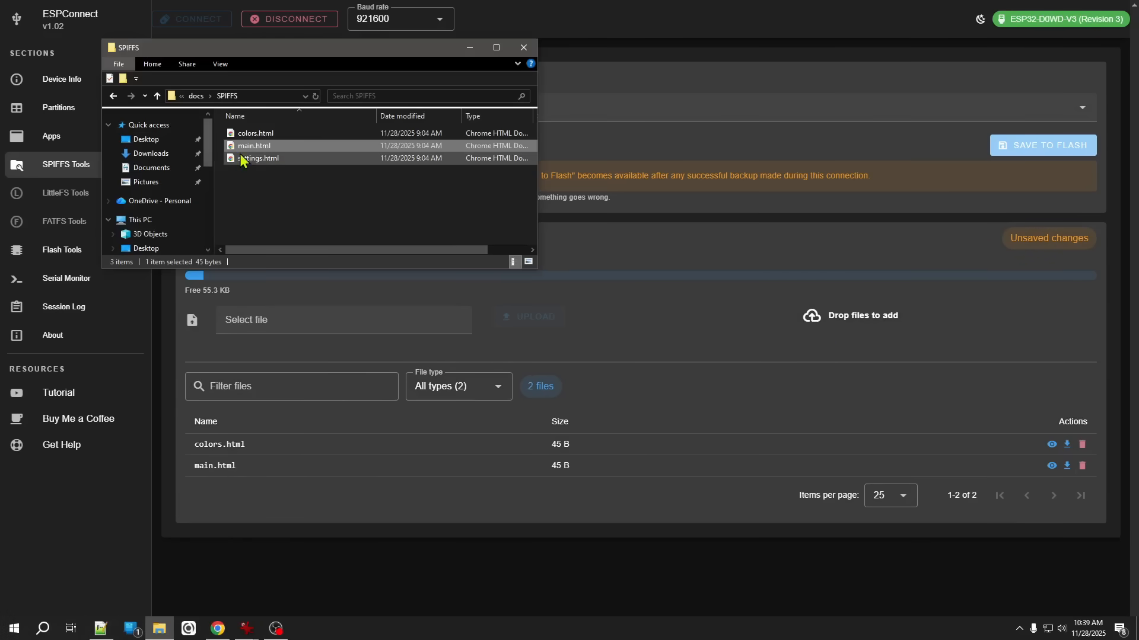
drag(260, 157, 827, 315)
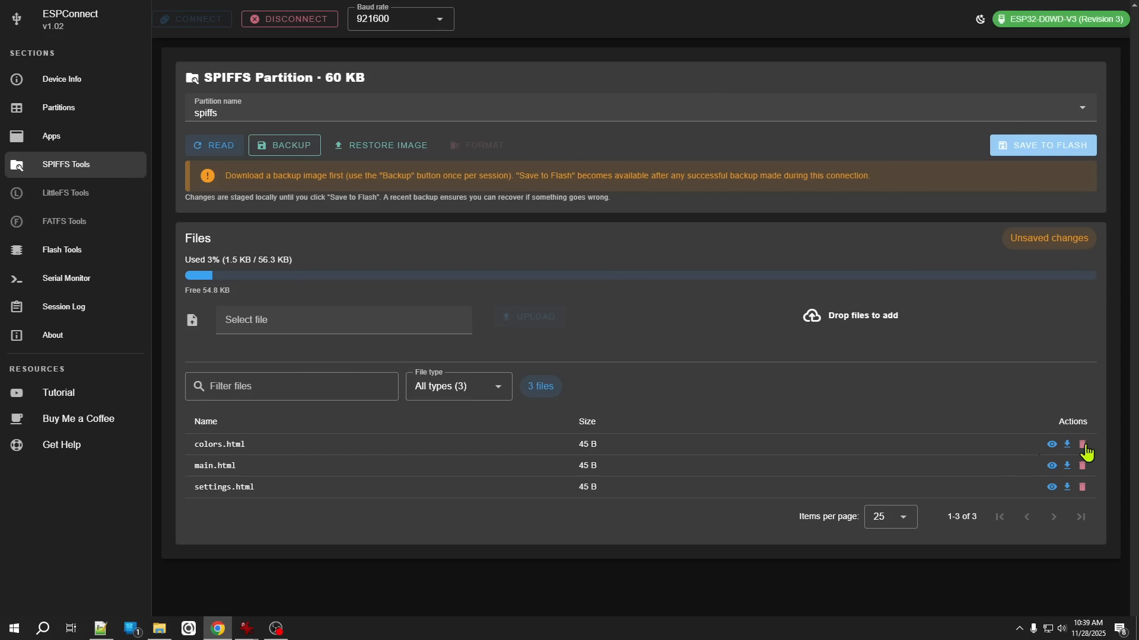
mouse_move(1062, 448)
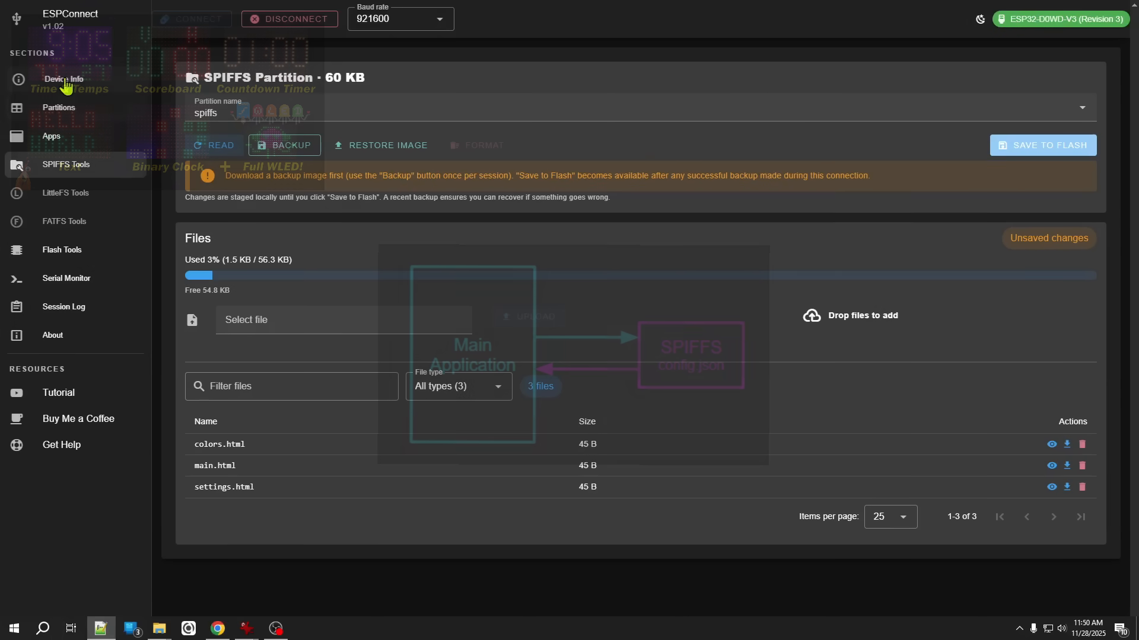
Step: Disconnect, then reconnect to the ESP32-D0WD-V3 board through the CP2102 USB to UART port
click(288, 19)
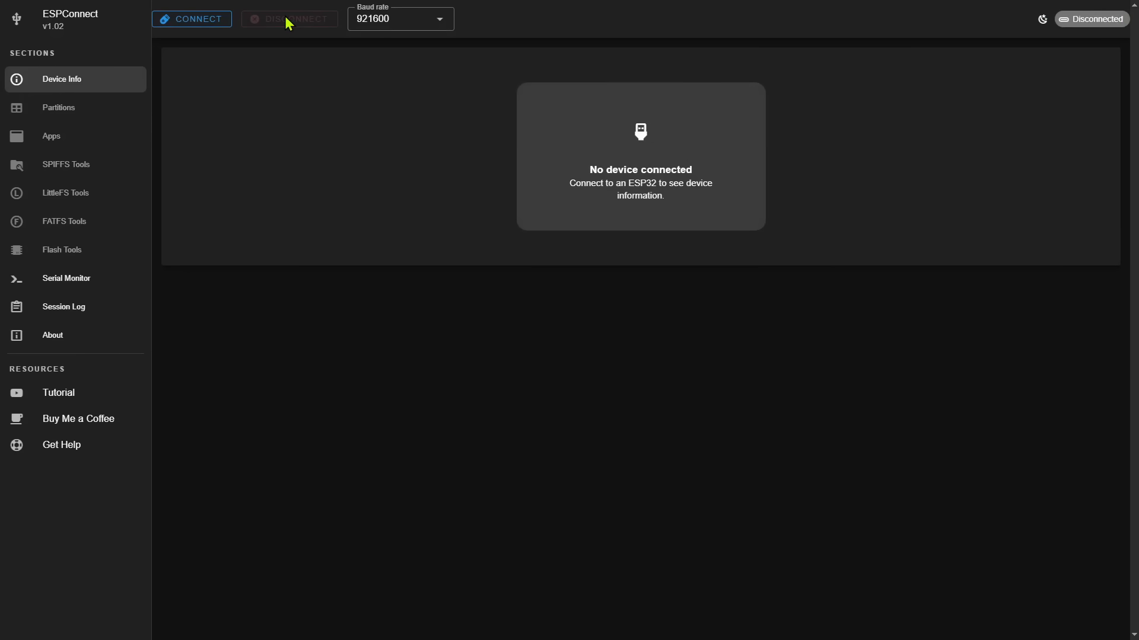
click(190, 18)
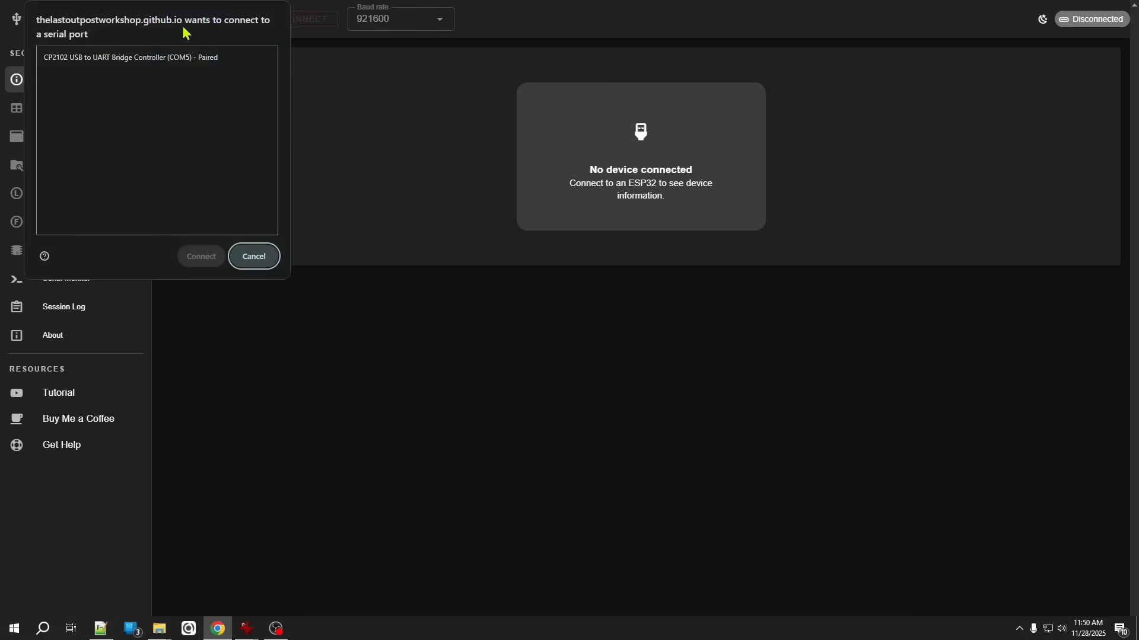
click(253, 256)
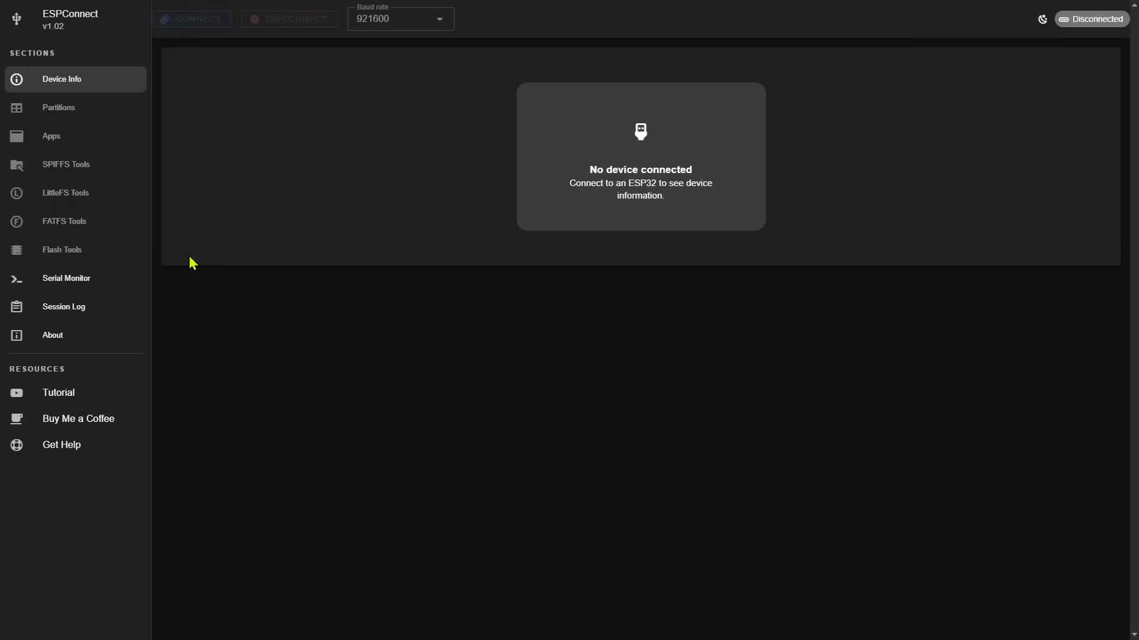
click(192, 19)
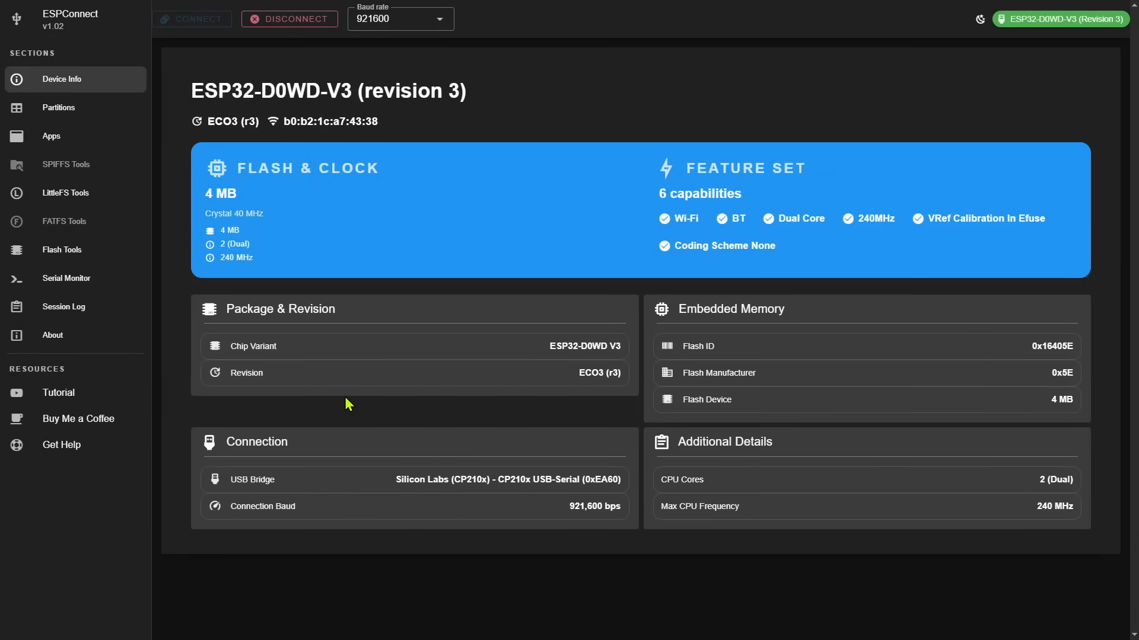
mouse_move(130, 219)
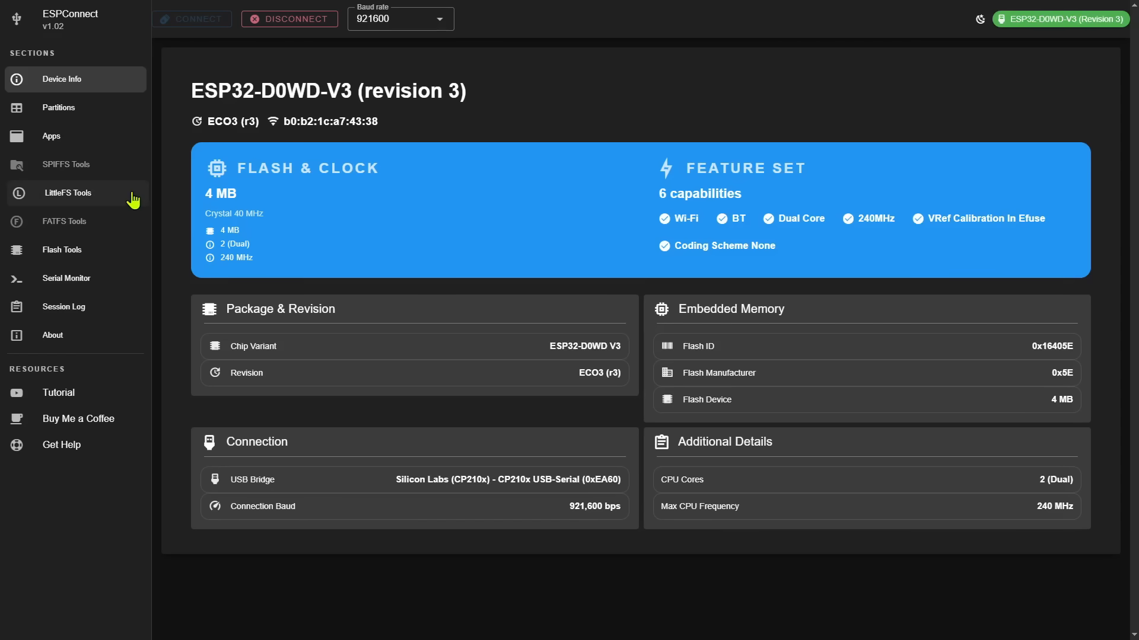
mouse_move(117, 279)
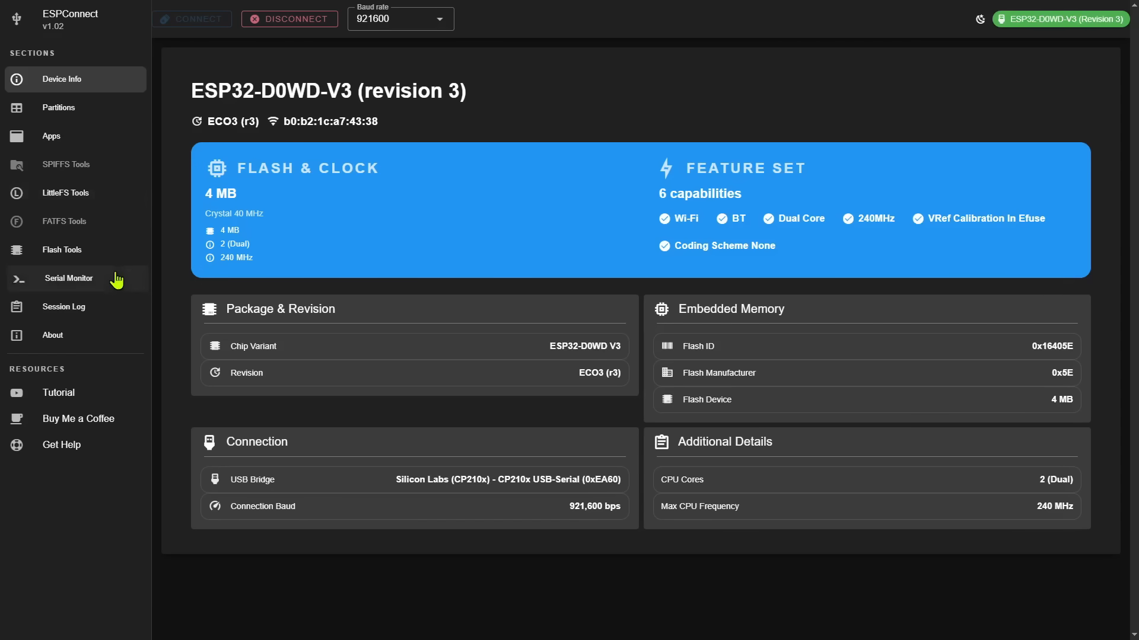
mouse_move(174, 136)
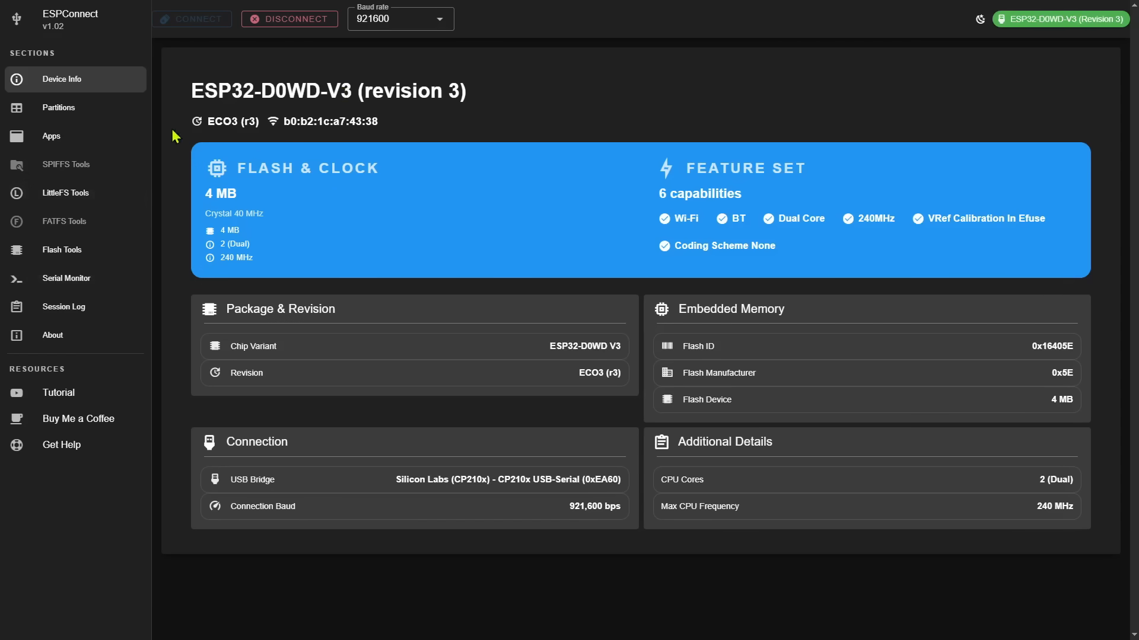
mouse_move(65, 192)
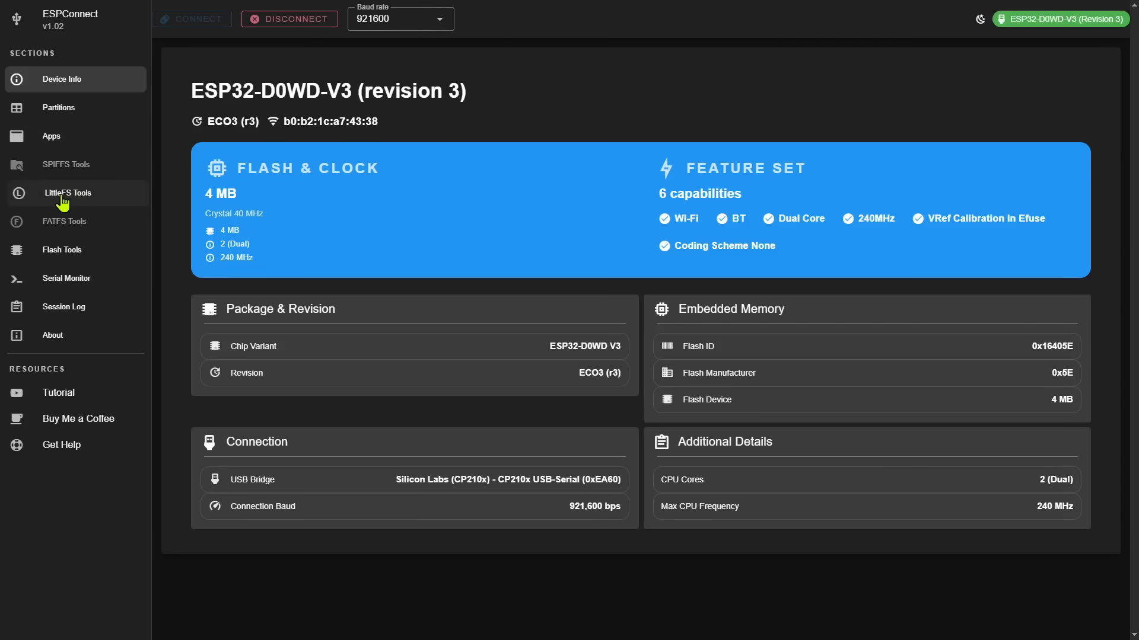
Step: Open LittleFS Tools and preview the 1.0 KB config.json file
click(67, 192)
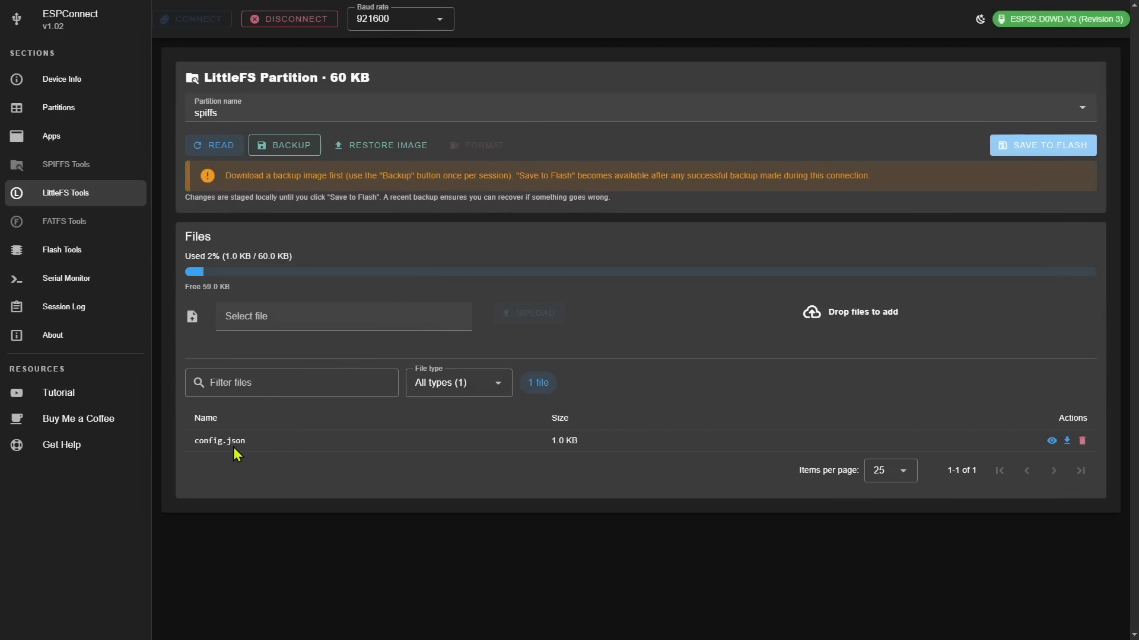
mouse_move(1051, 453)
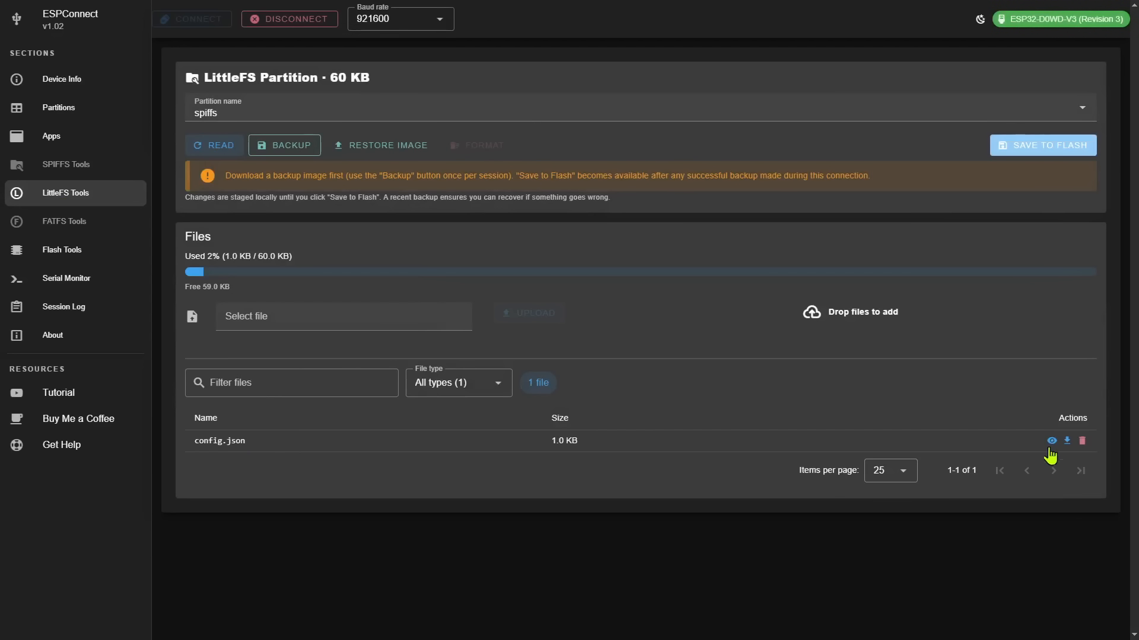
click(1050, 440)
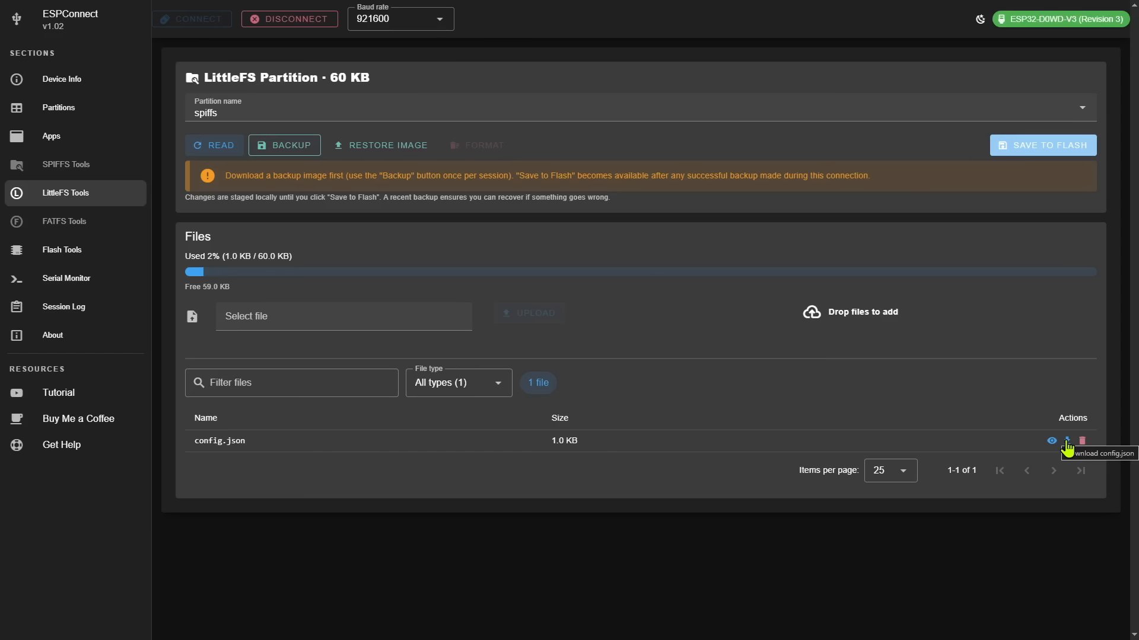
mouse_move(1067, 443)
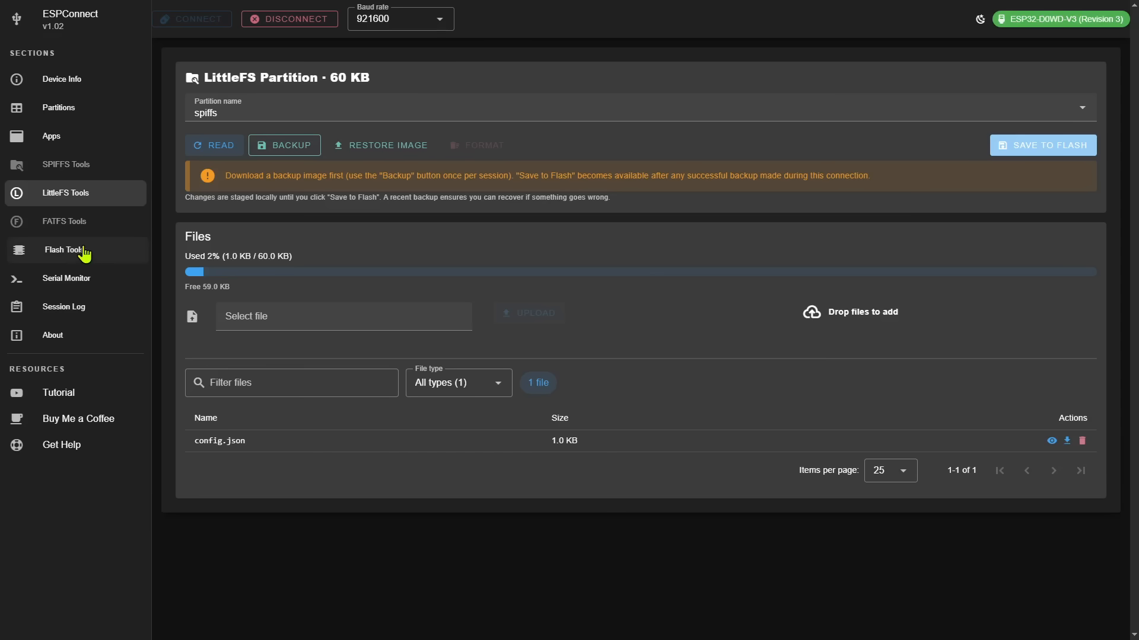
Step: Browse Flash Tools and its recommended offsets, then open Serial Monitor
click(64, 249)
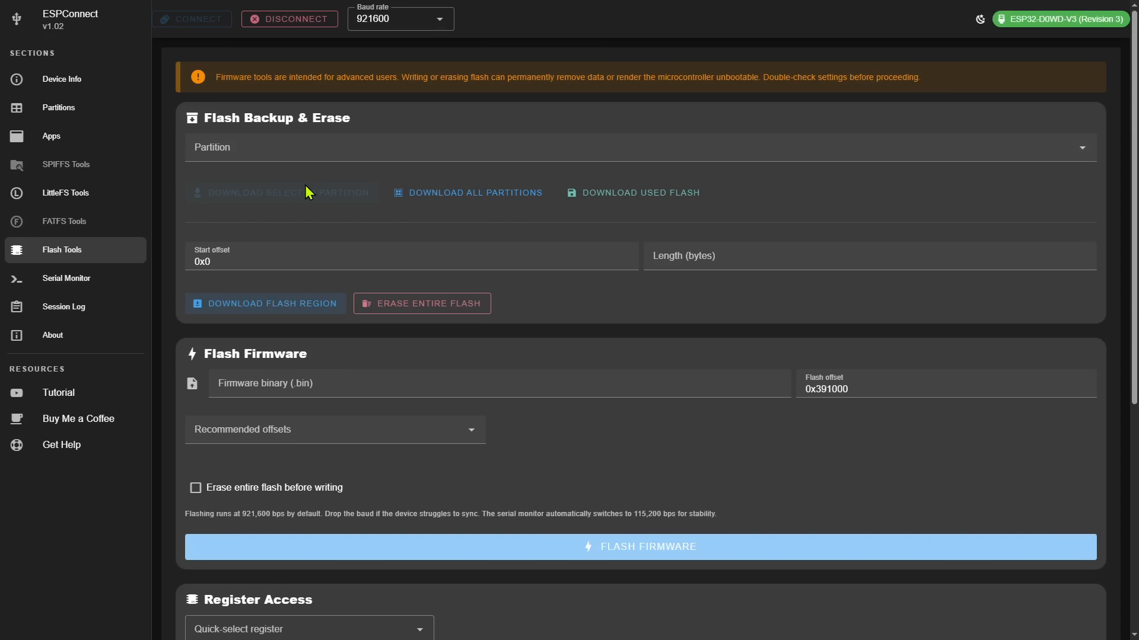
scroll(down, 3)
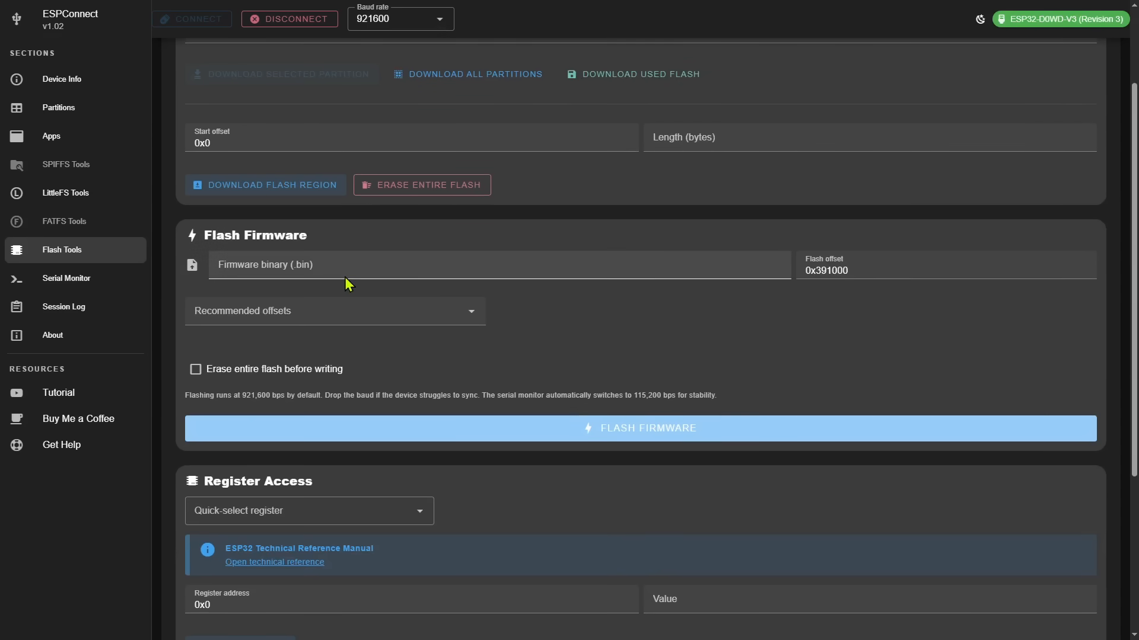
click(333, 311)
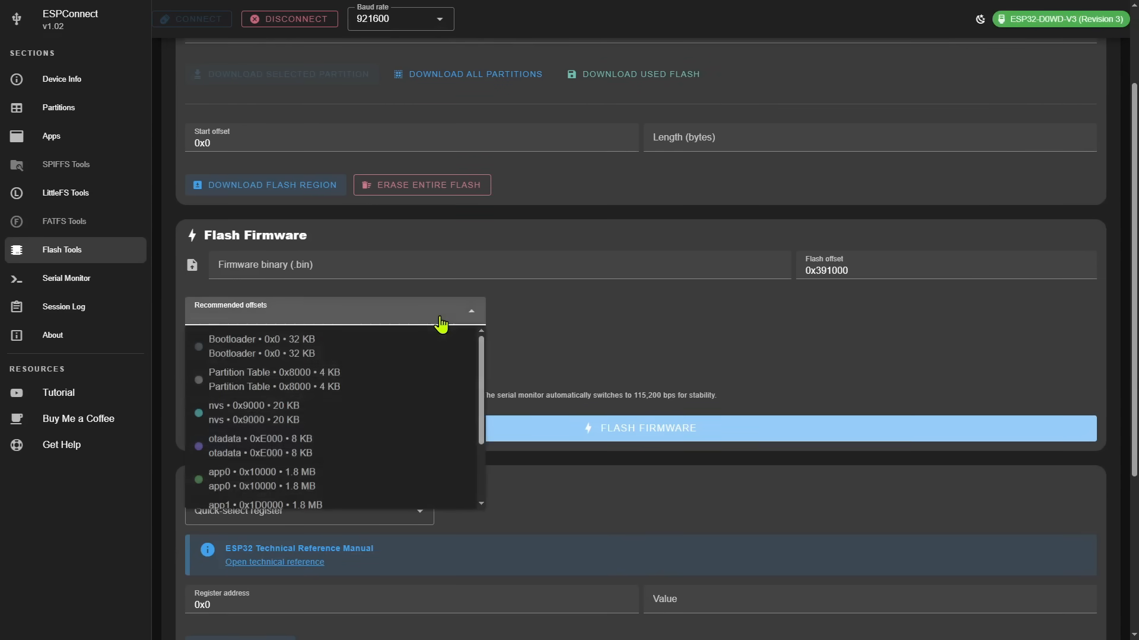
mouse_move(491, 327)
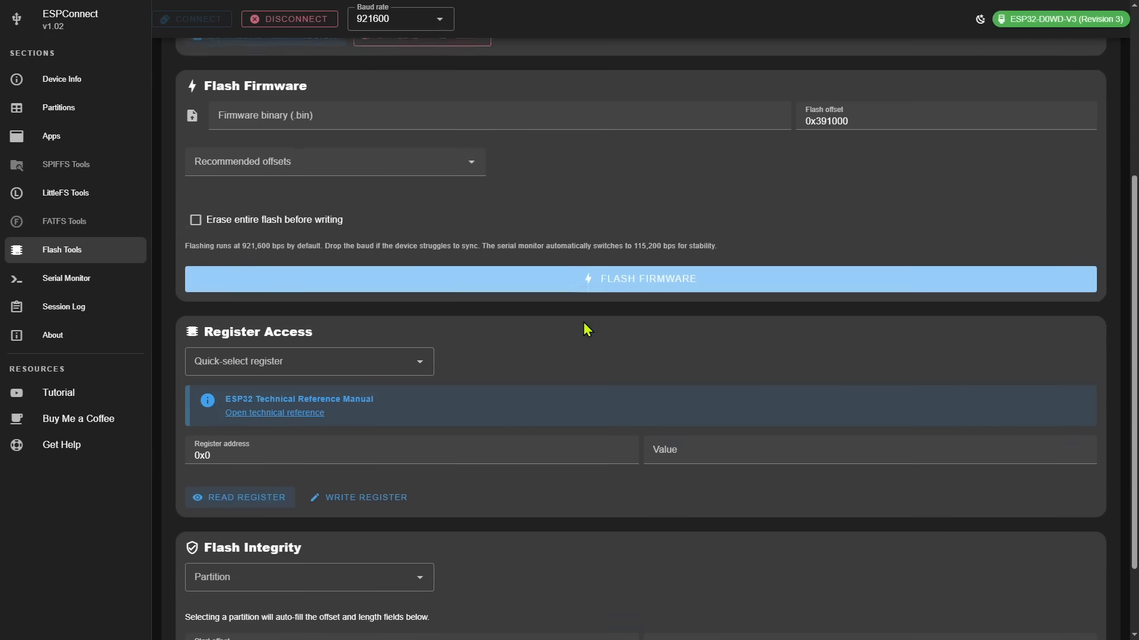
scroll(down, 3)
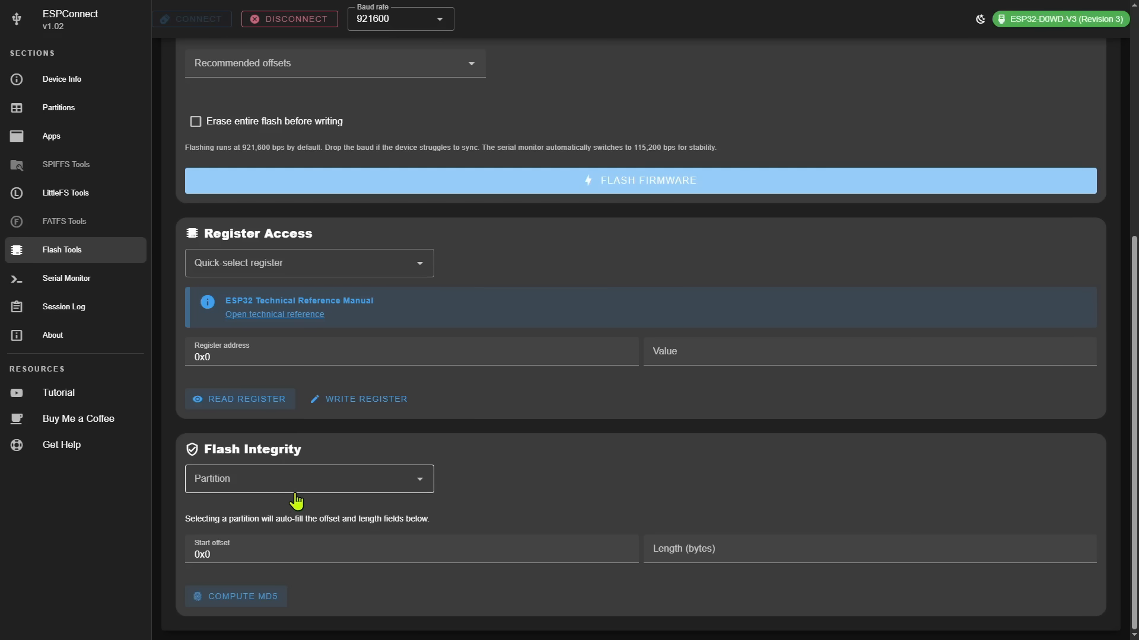
click(65, 279)
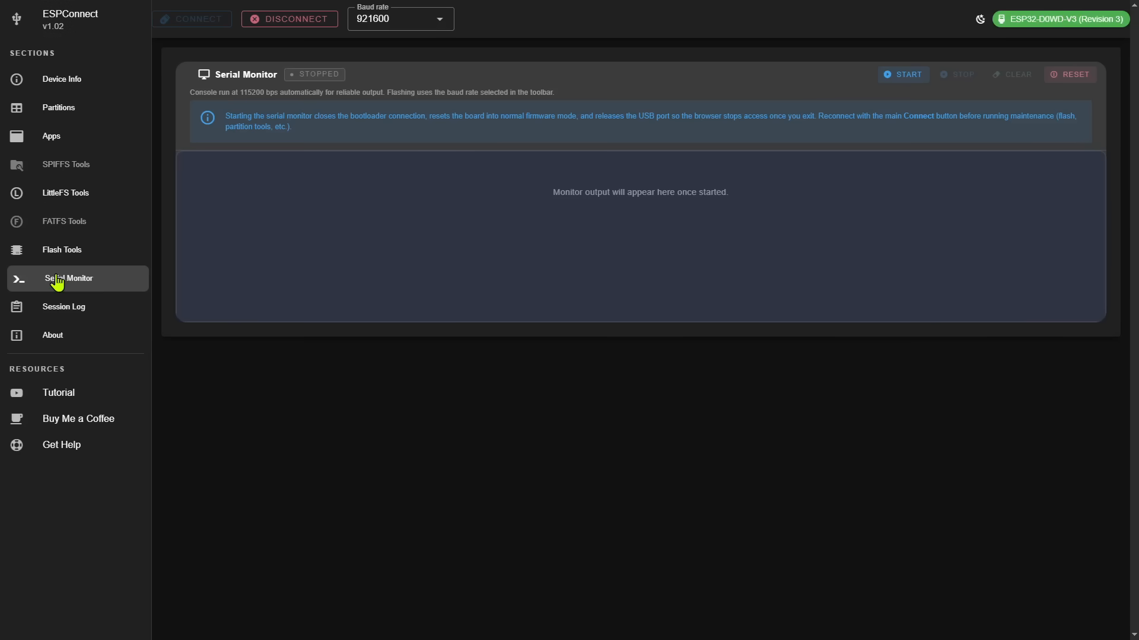
Step: Open the Session Log showing the full connection history
click(64, 306)
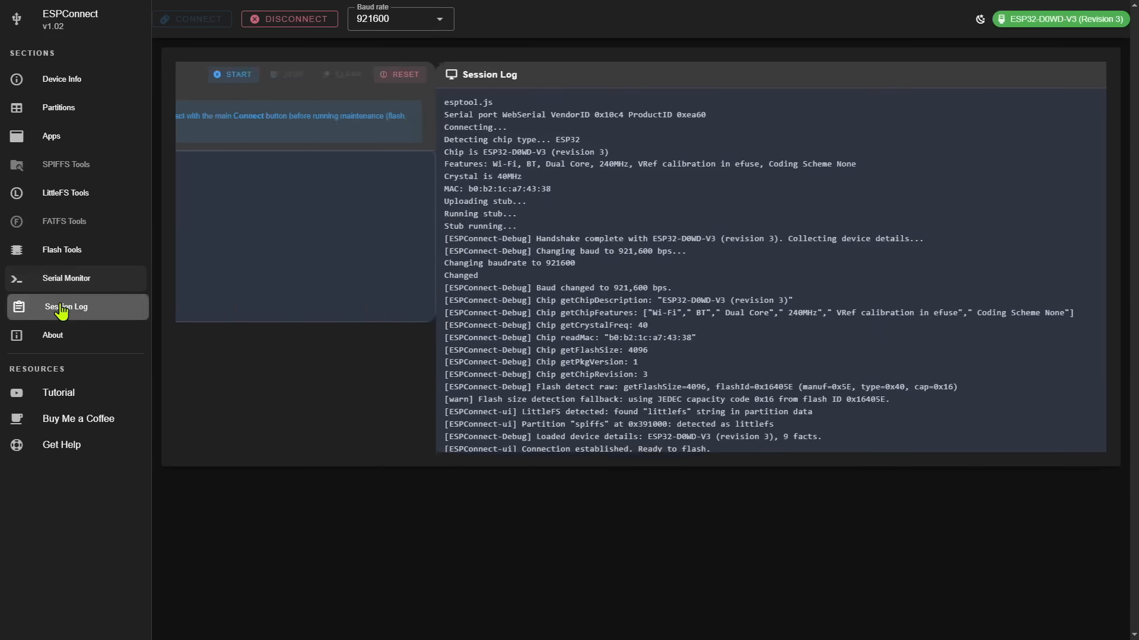
click(66, 307)
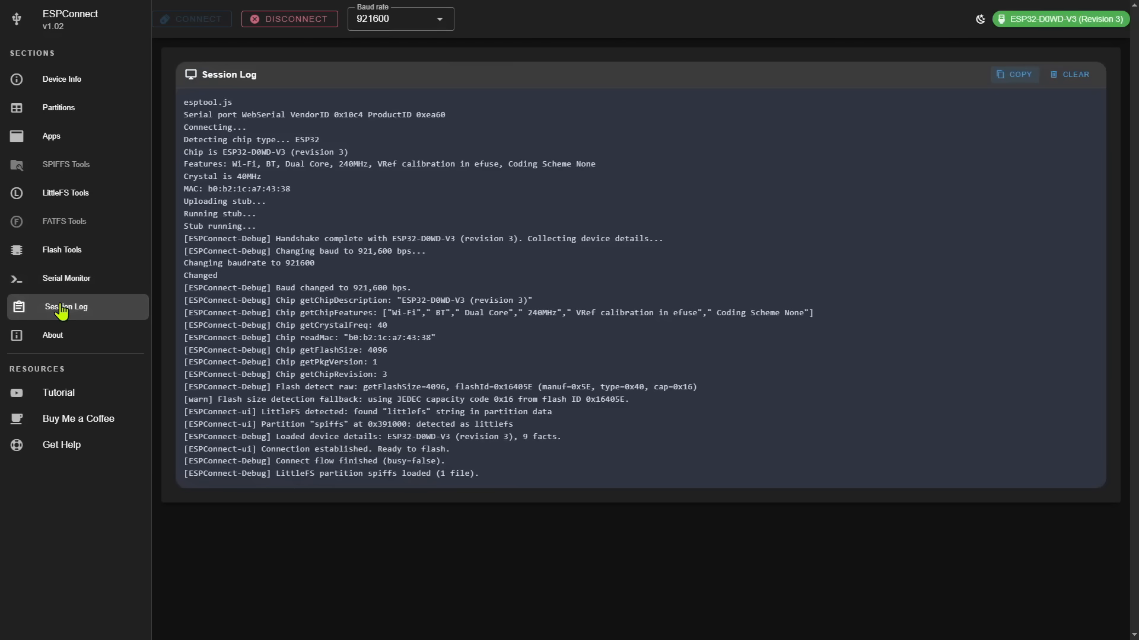
mouse_move(69, 398)
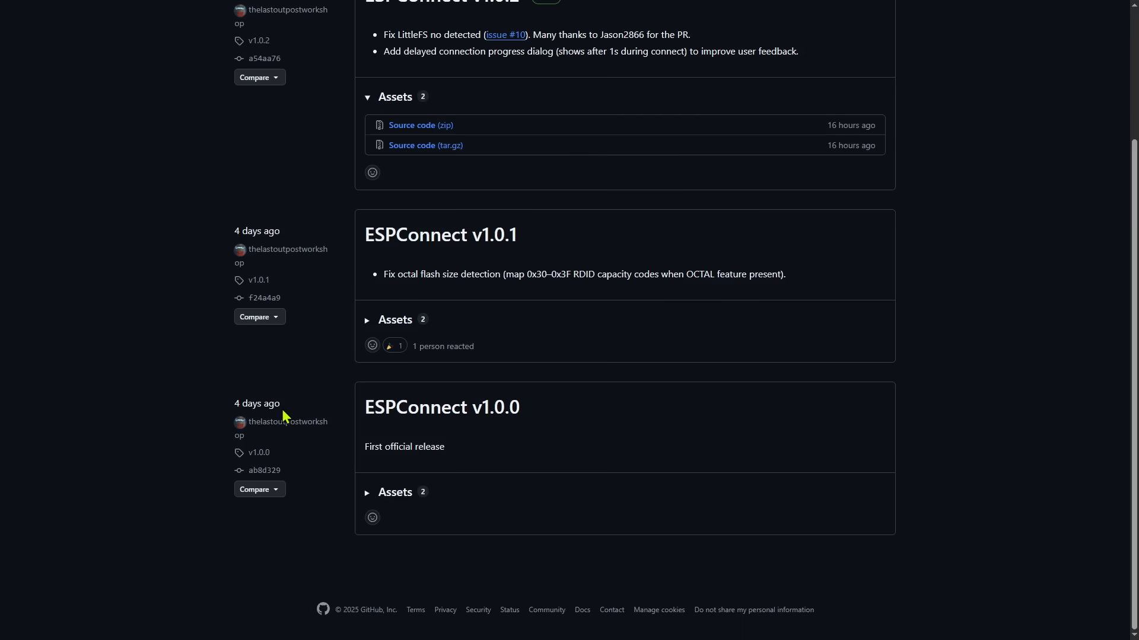
Step: Scroll the GitHub ESPConnect releases page listing v1.0.2, v1.0.1 and v1.0.0
scroll(up, 3)
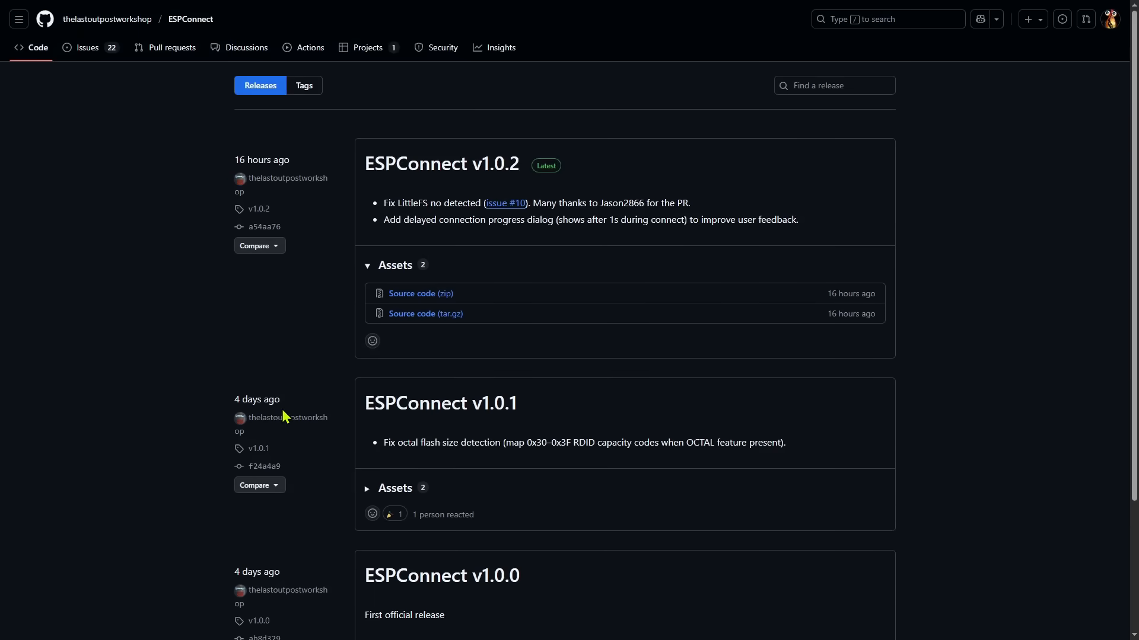